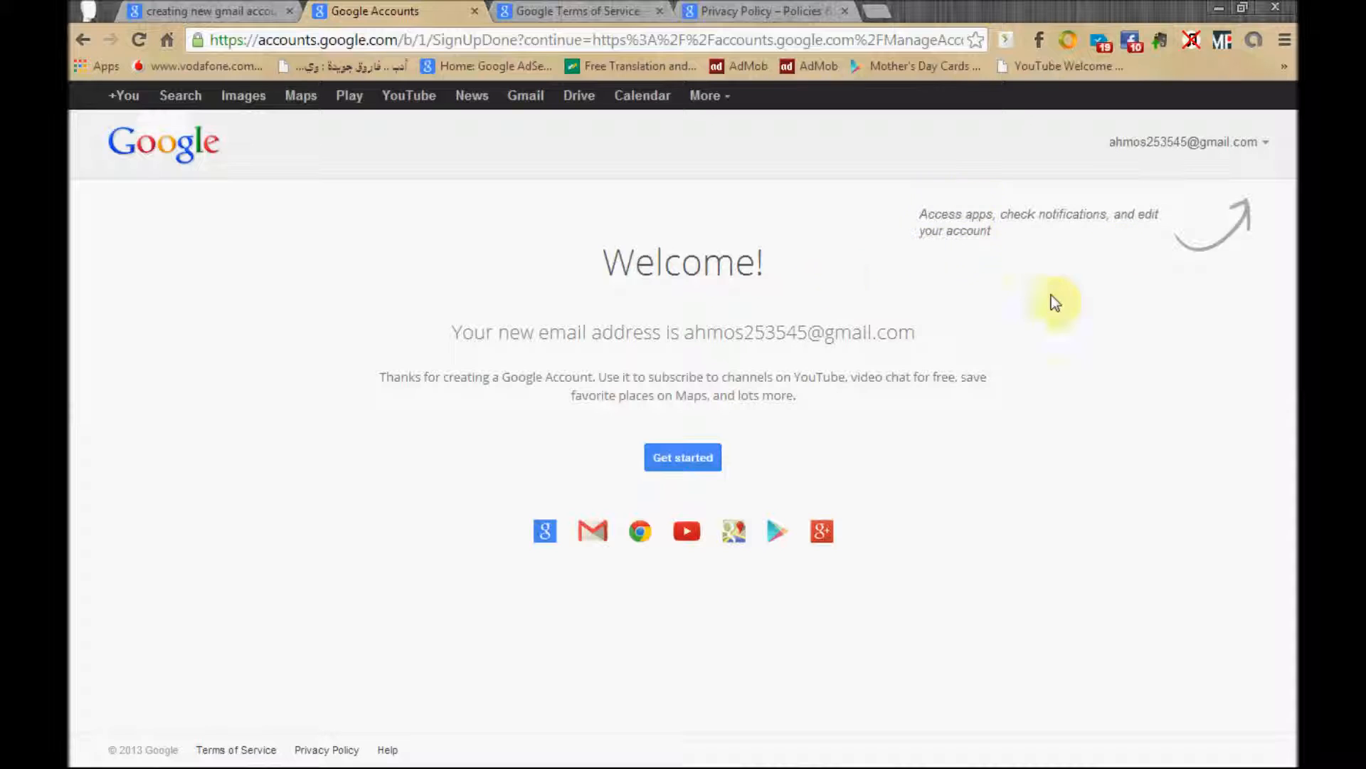
Step: Bring up the account menu for the newly created Gmail address
click(1186, 143)
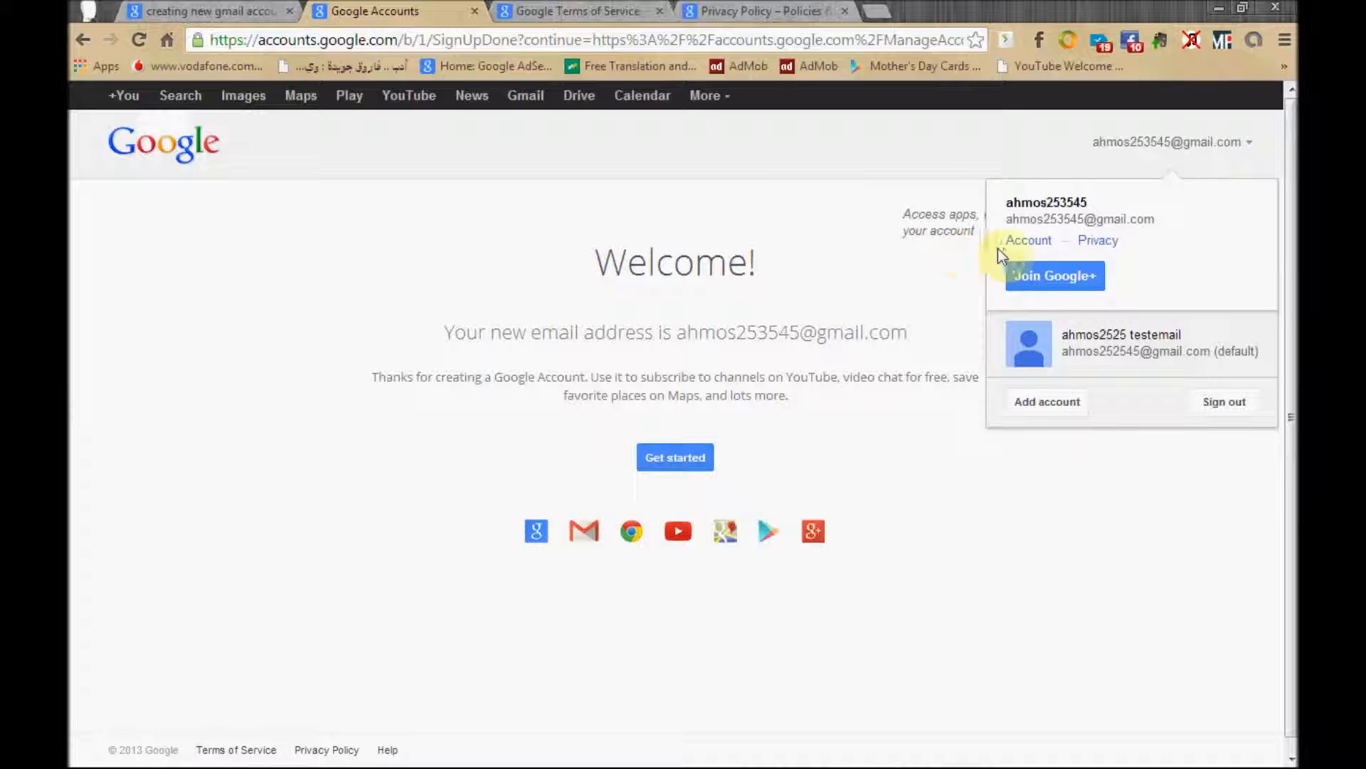
Step: Go to the Account page showing name, primary email, phone and recovery email
click(1028, 239)
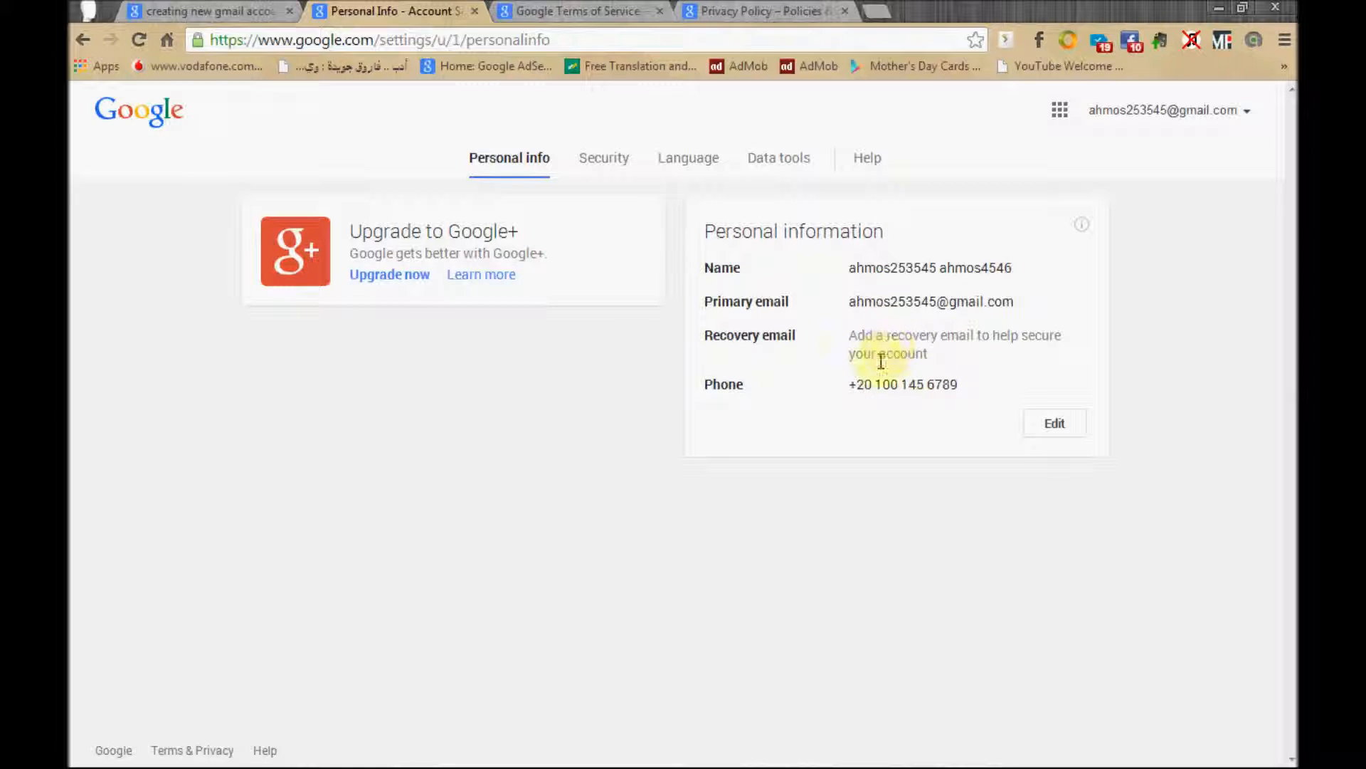
mouse_move(719, 419)
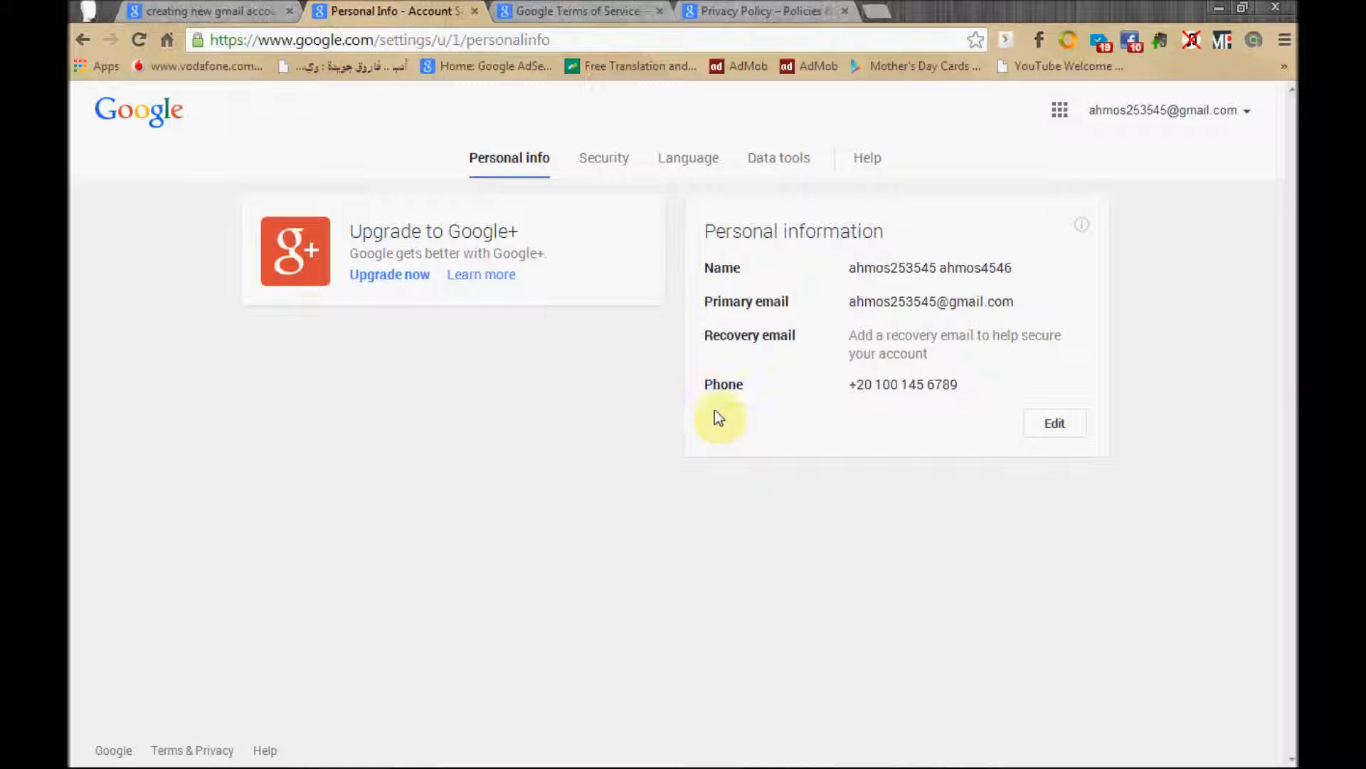
mouse_move(905, 436)
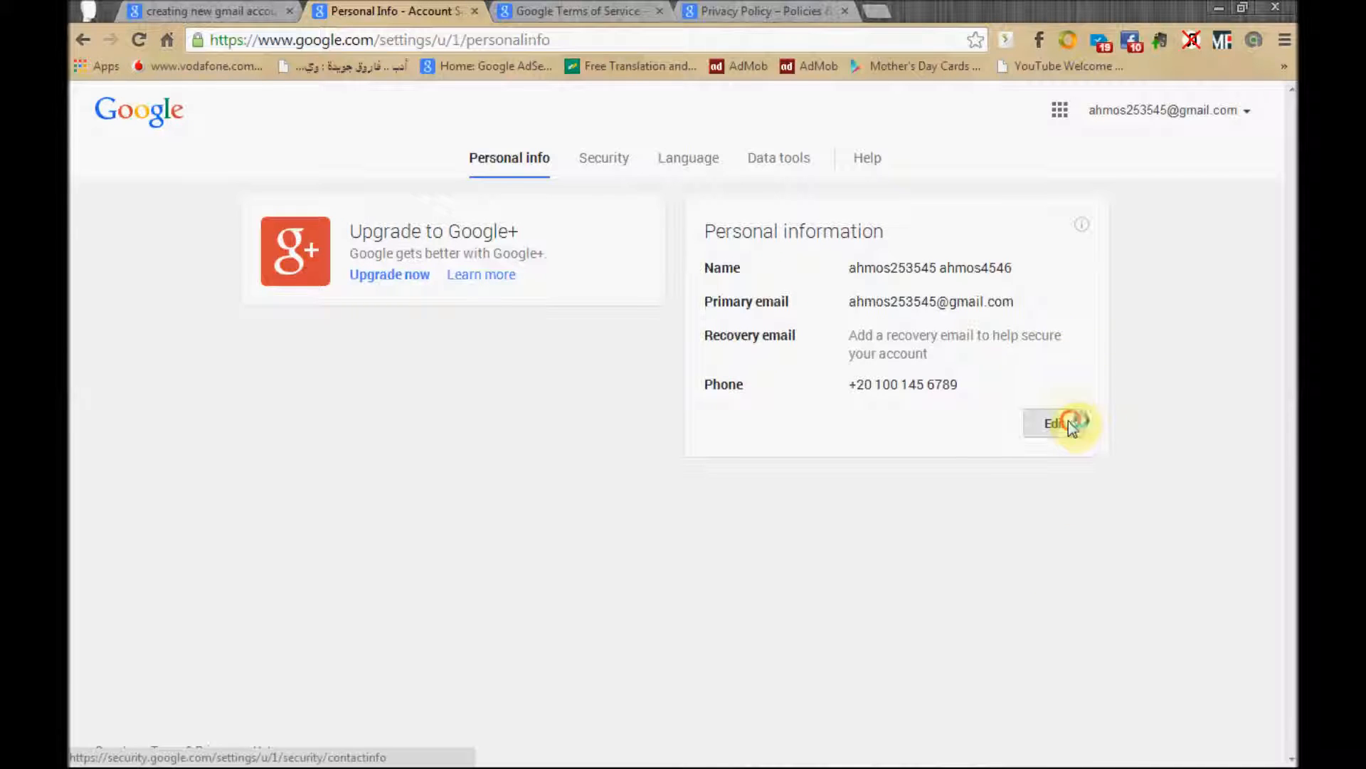
Step: Start editing personal information and fill in the account password when prompted
click(1055, 424)
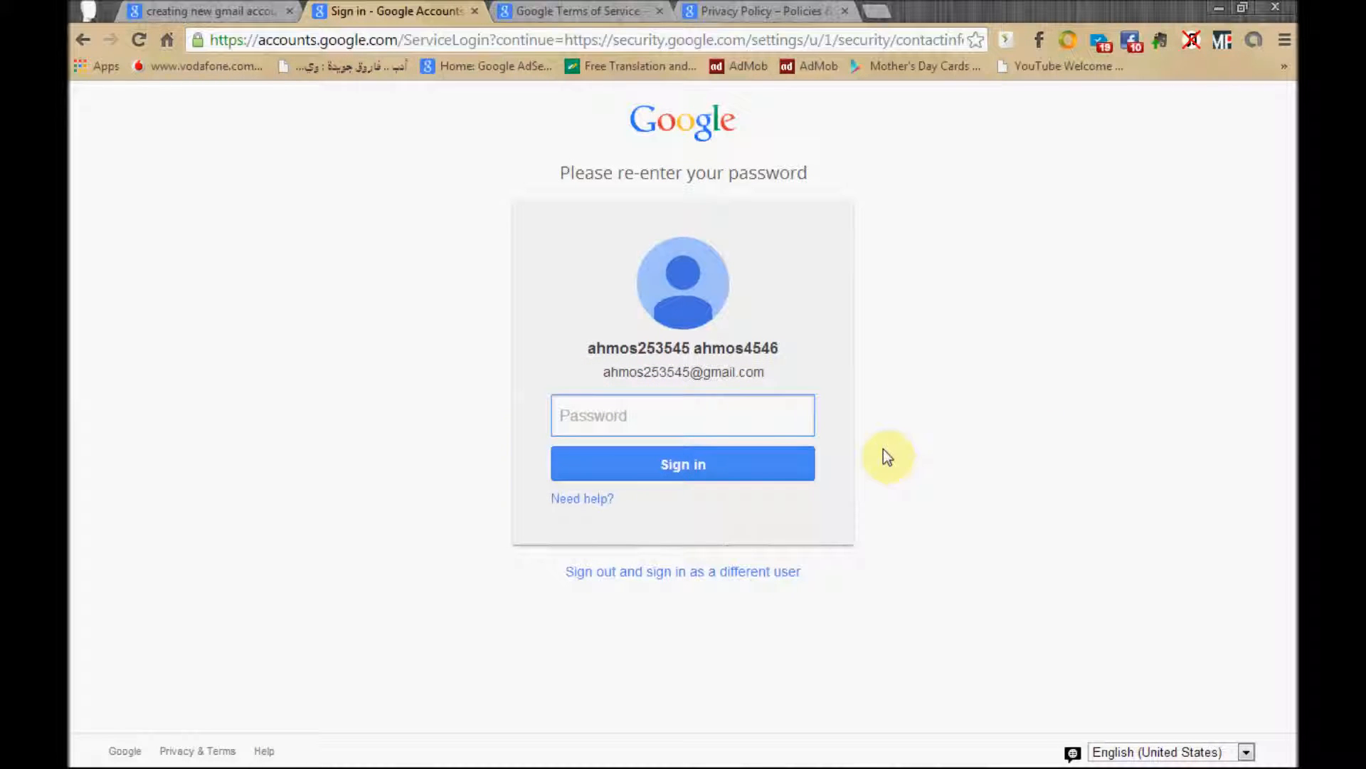
text(•••)
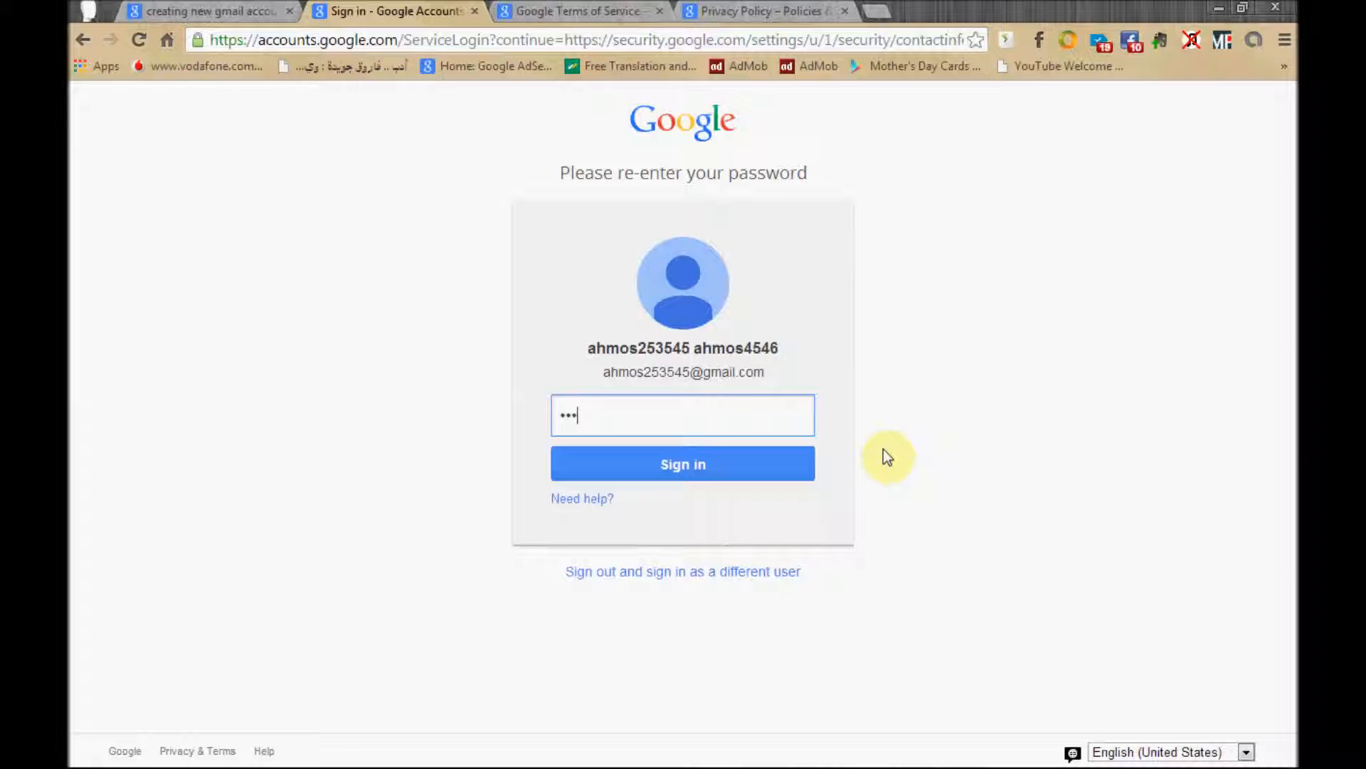
text(password)
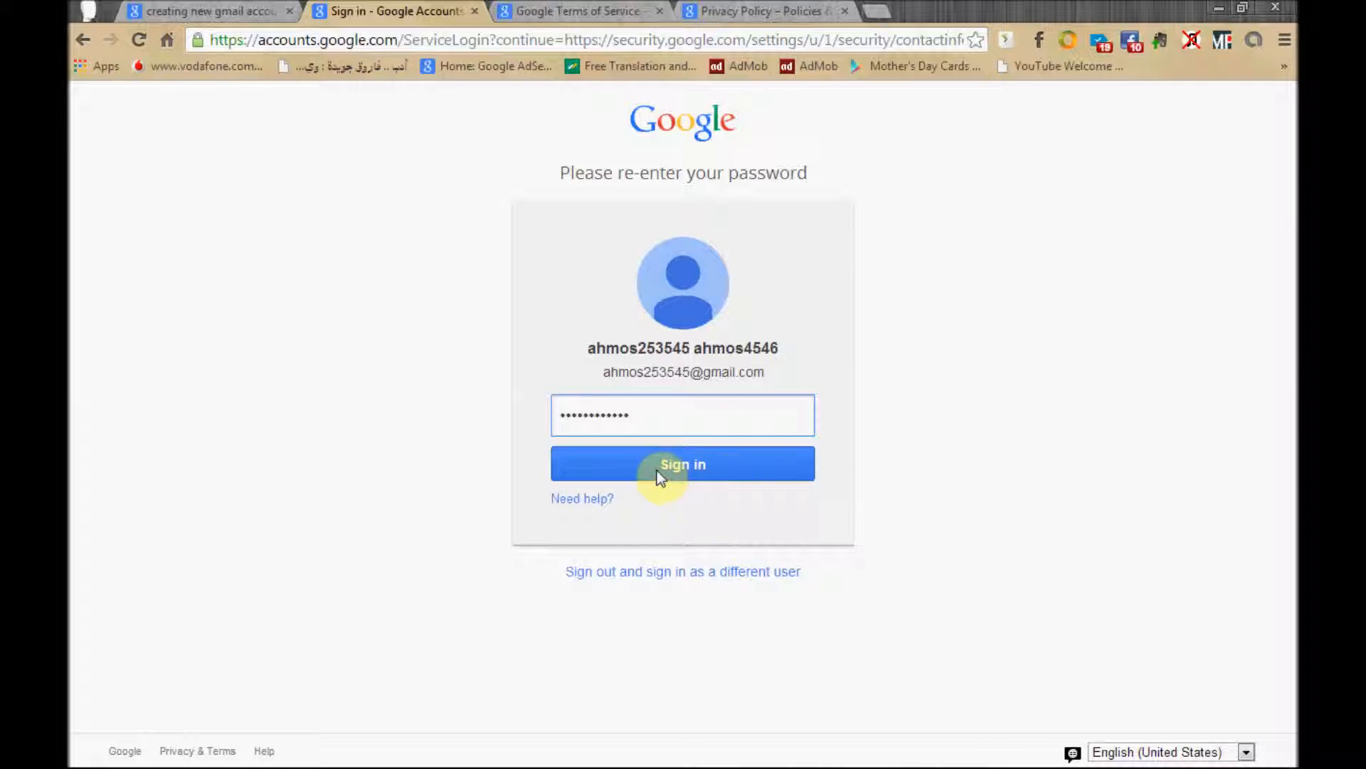
mouse_move(706, 468)
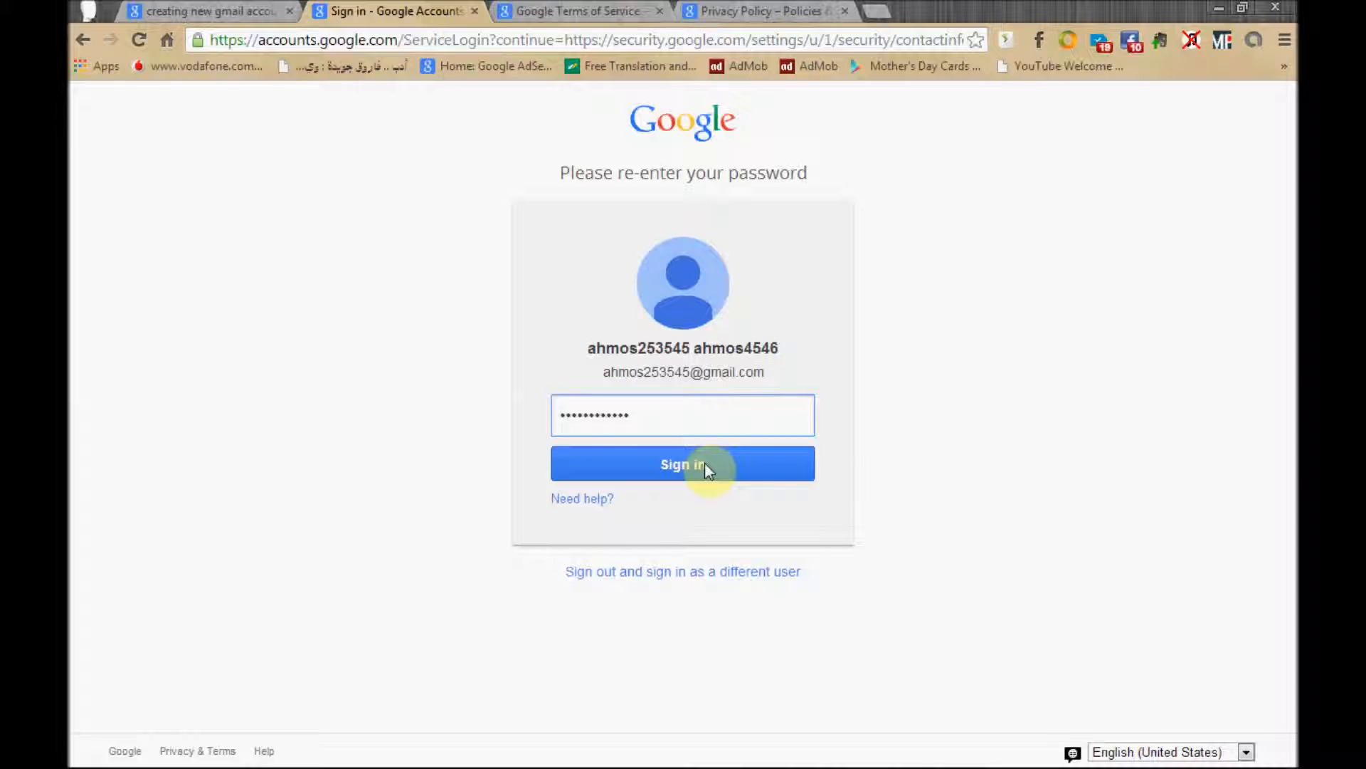
Step: Confirm the password to load the contact info form with name, nickname, email and phone fields
click(682, 463)
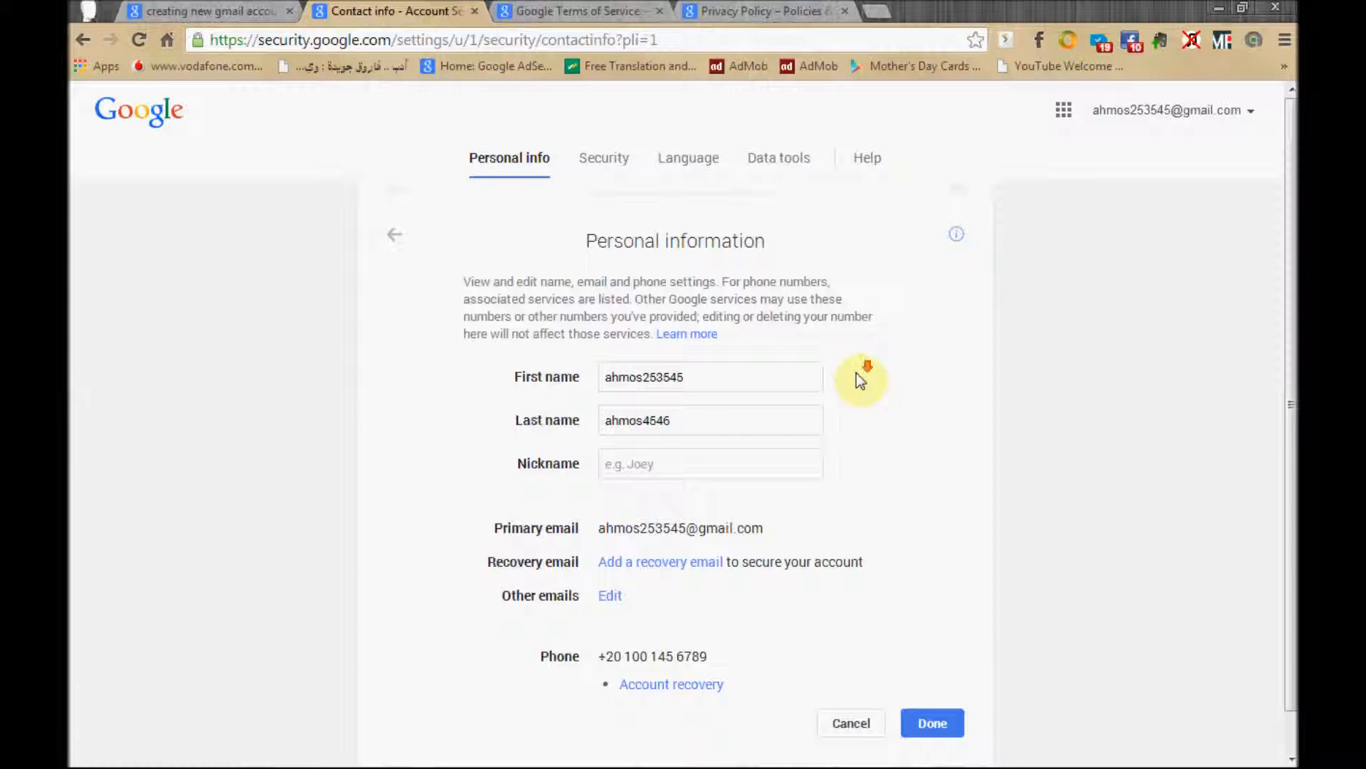
scroll(down, 3)
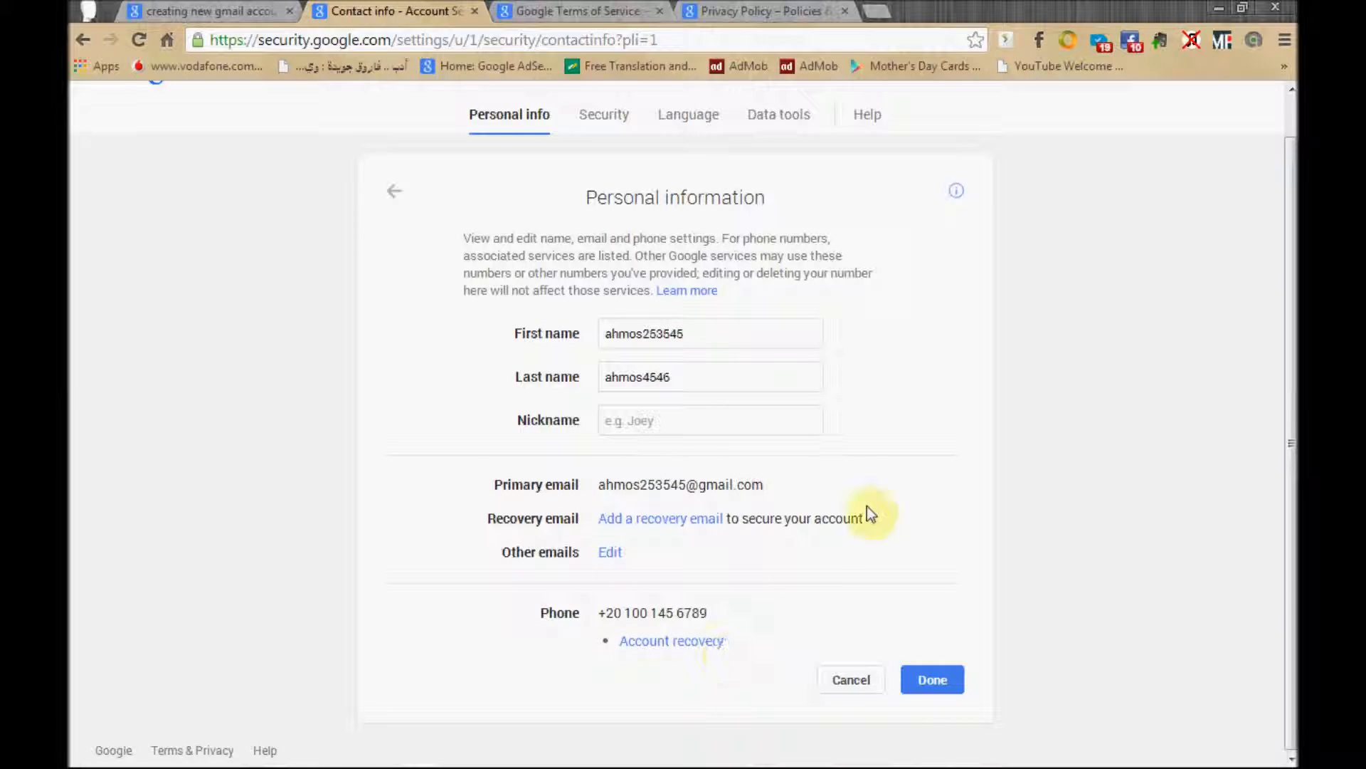
mouse_move(708, 612)
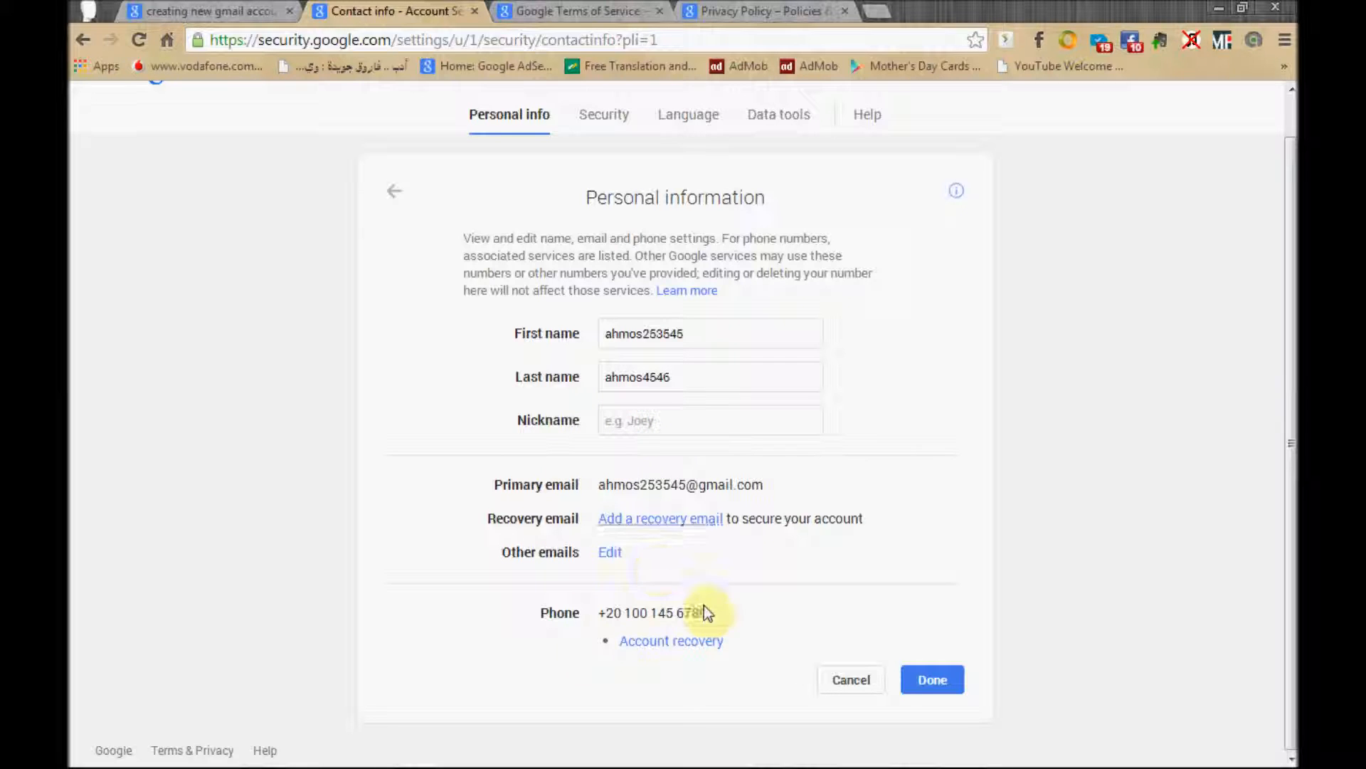
mouse_move(810, 453)
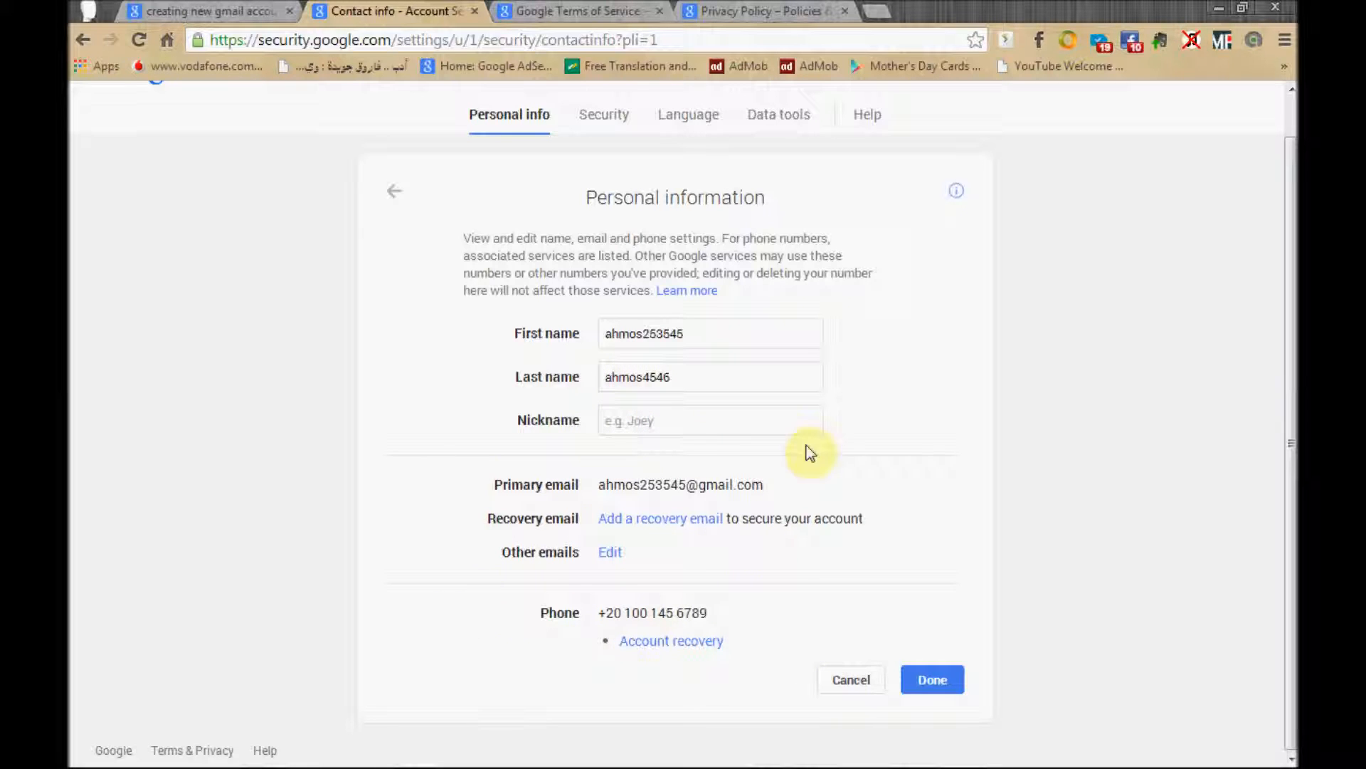
mouse_move(722, 546)
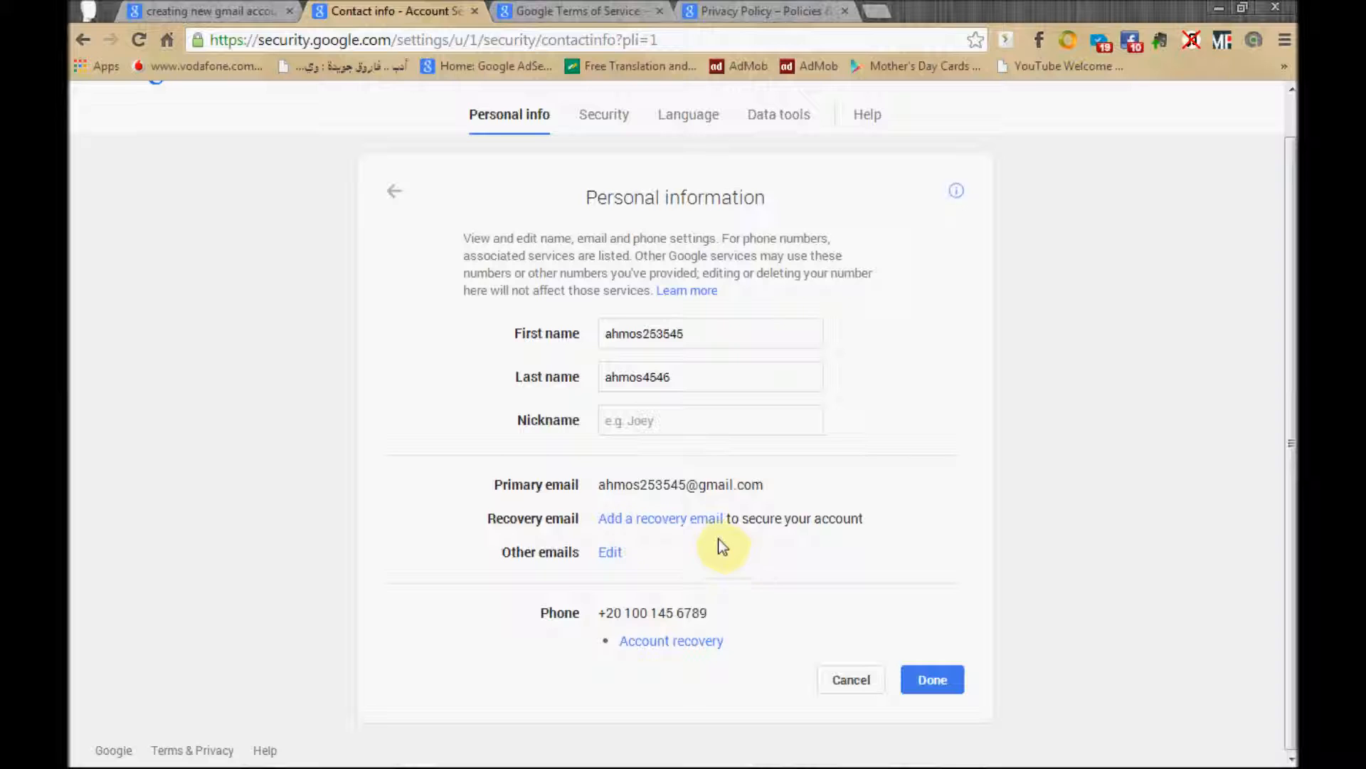
mouse_move(710, 292)
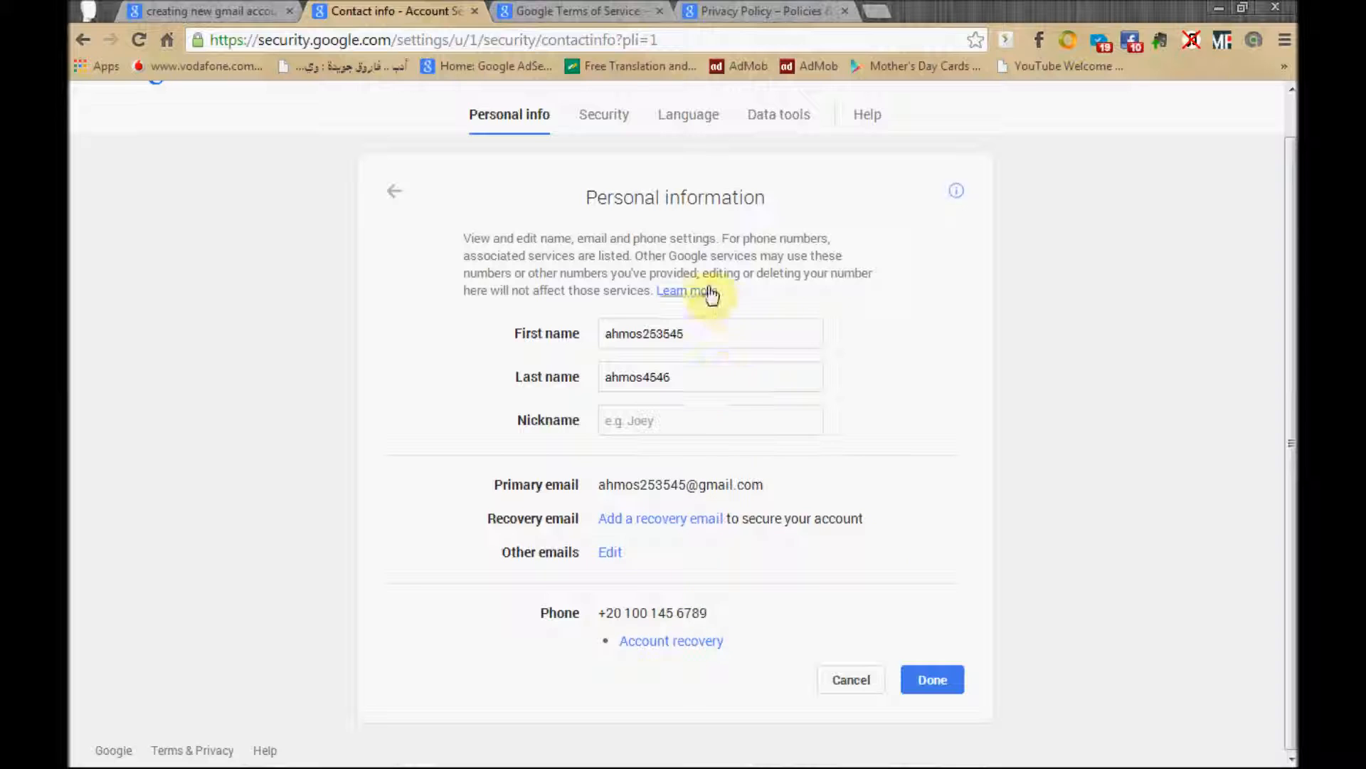
mouse_move(611, 114)
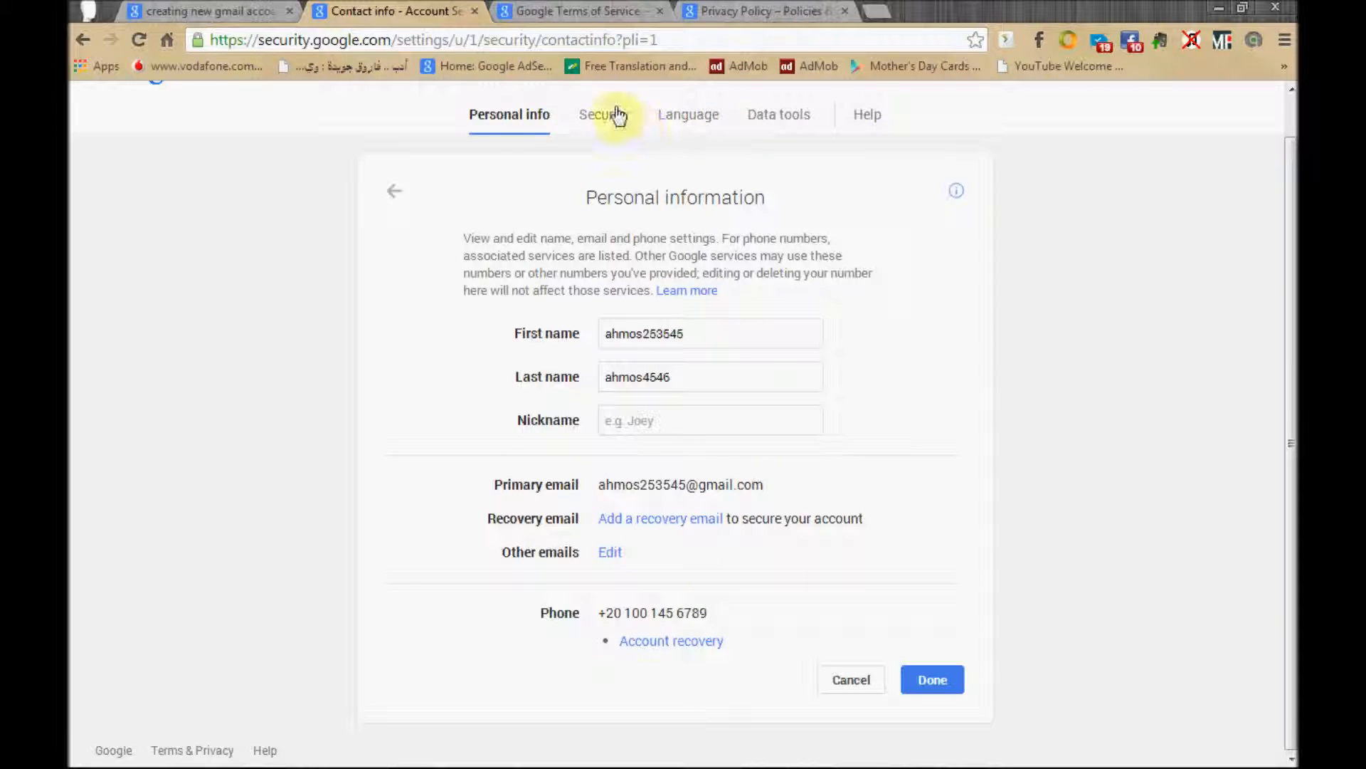
Step: Review Security, confirm no apps have account permissions, and go back to the security overview
click(603, 114)
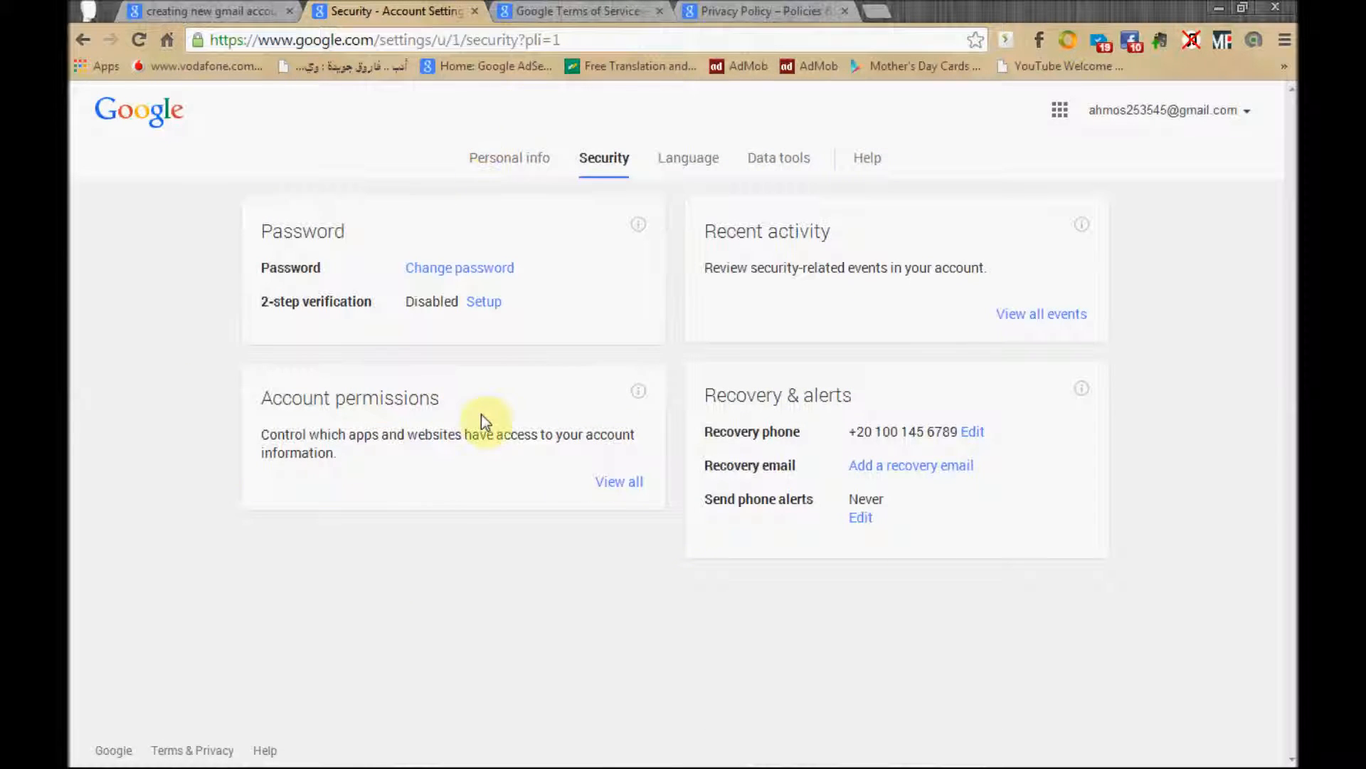
mouse_move(285, 348)
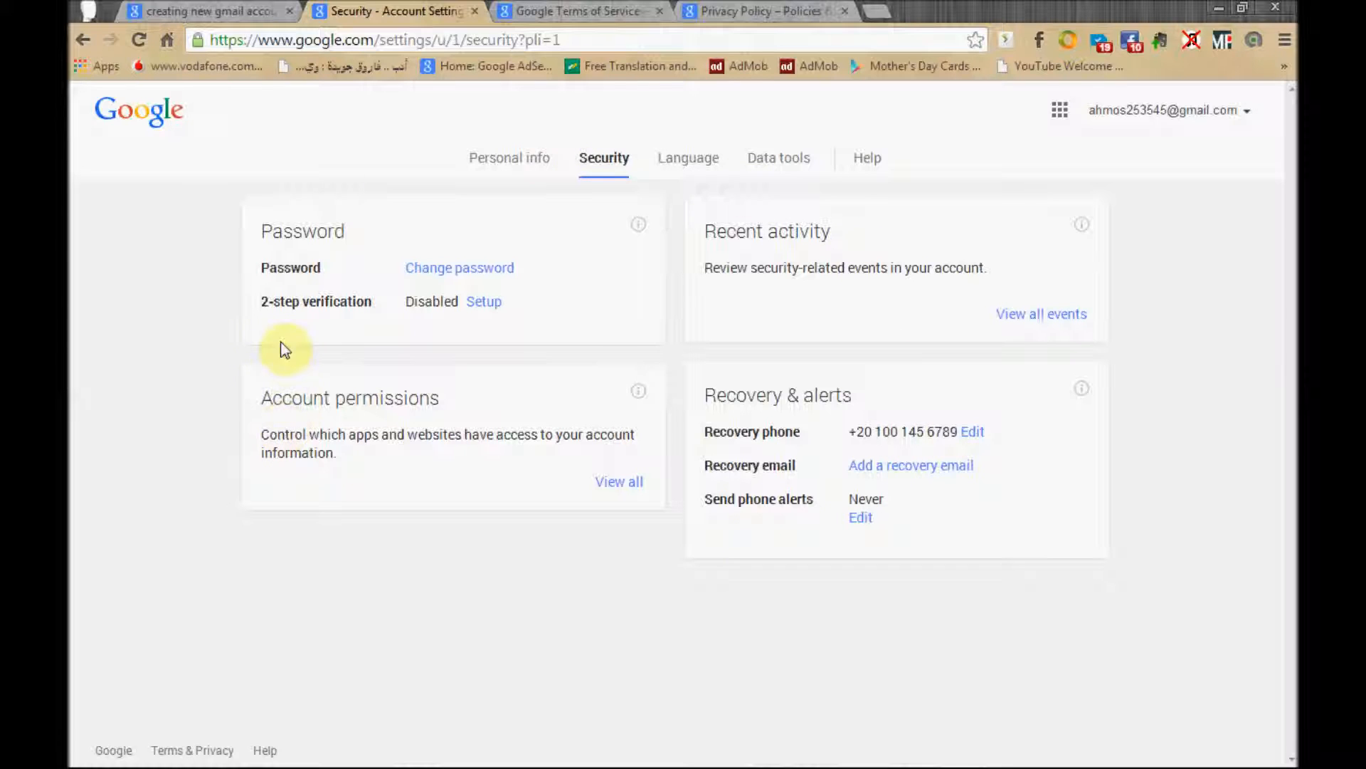
mouse_move(659, 246)
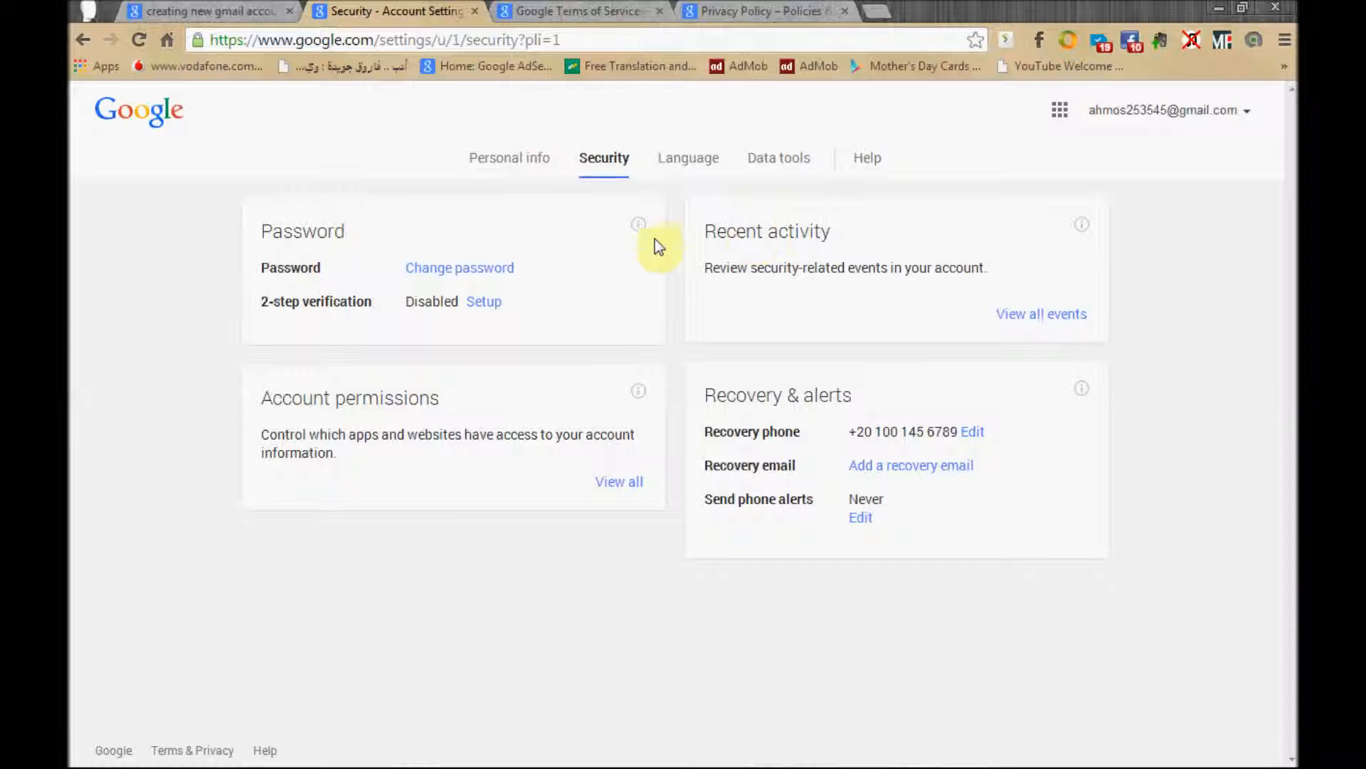
mouse_move(696, 281)
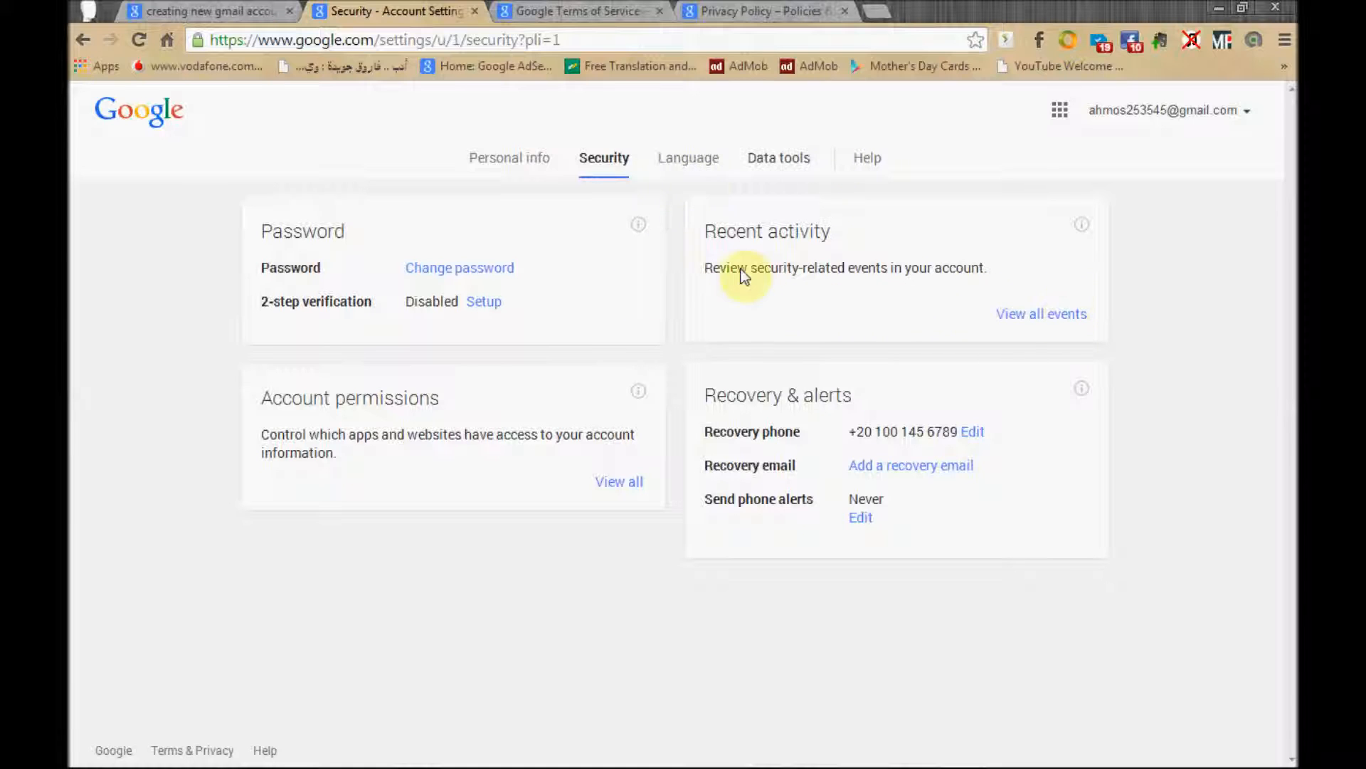
mouse_move(1062, 344)
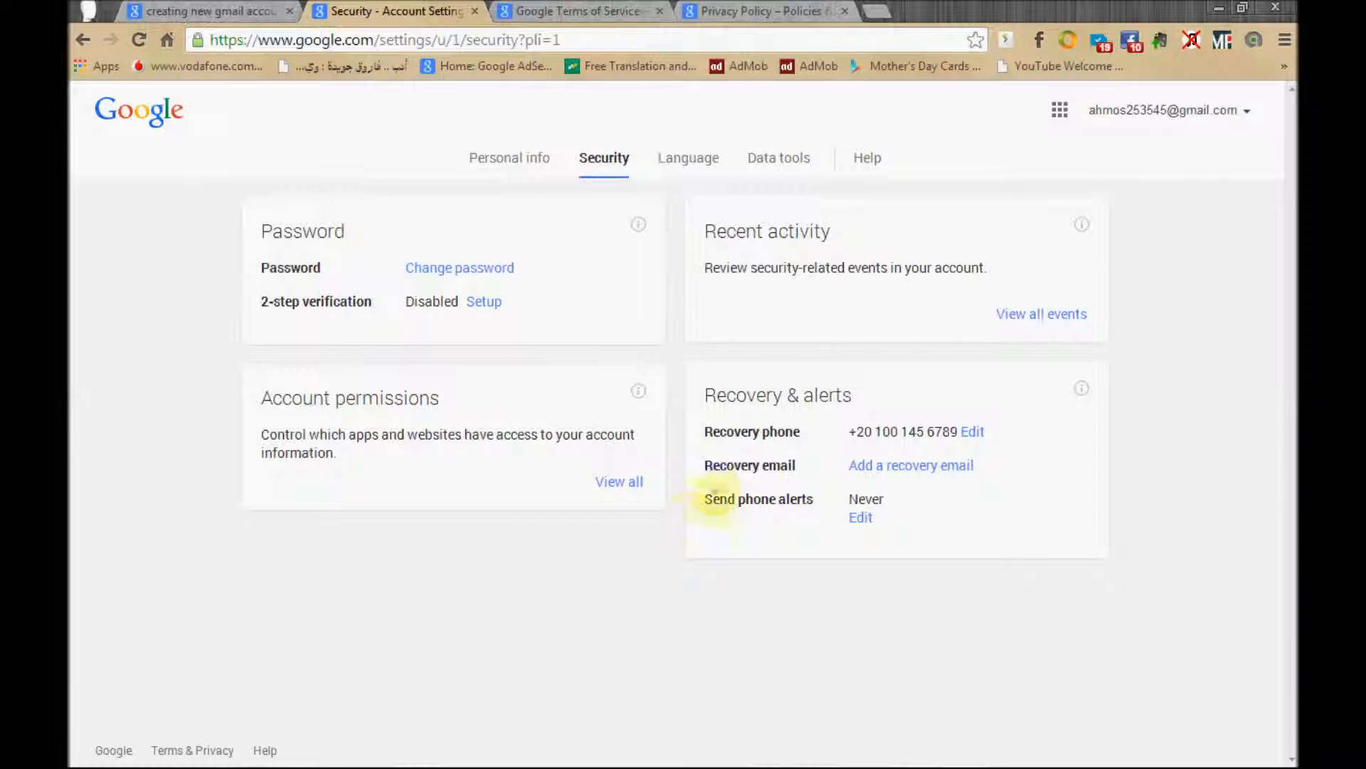
mouse_move(608, 420)
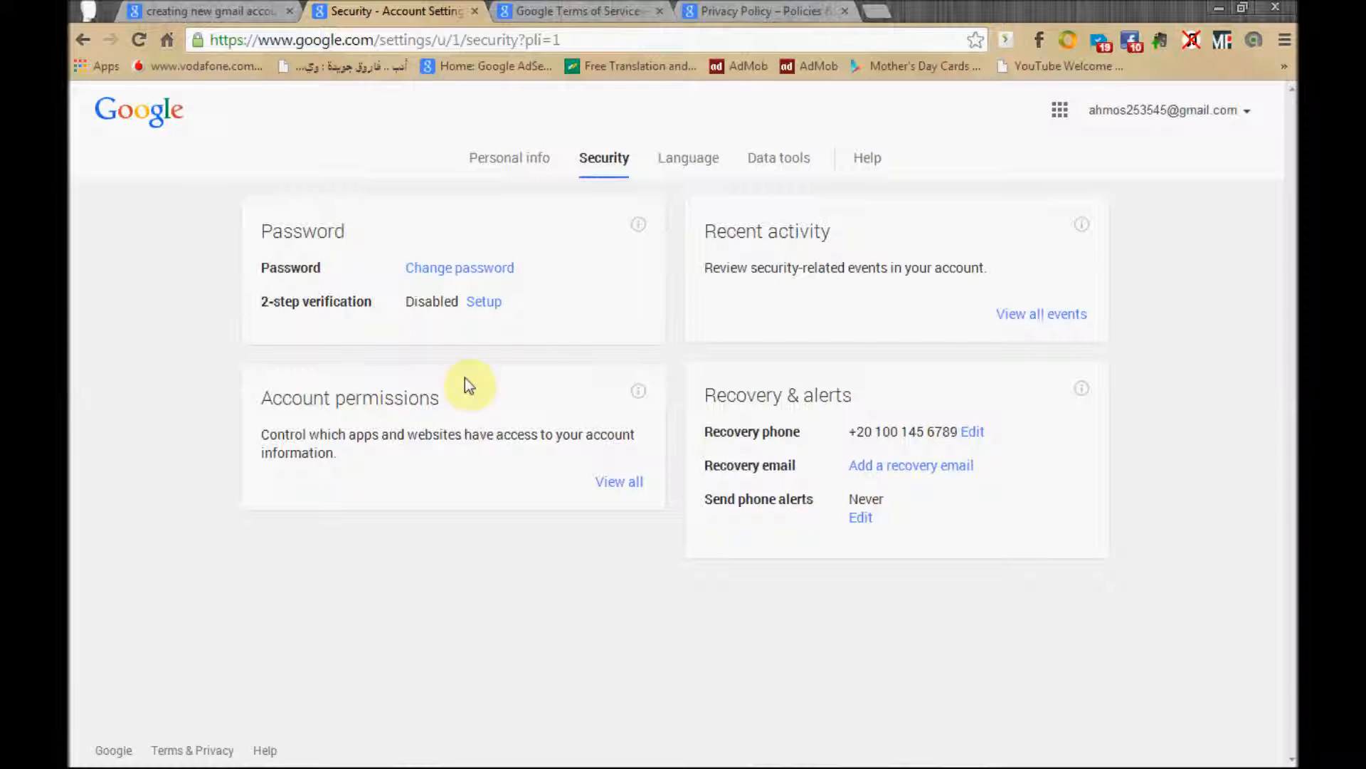
mouse_move(636, 427)
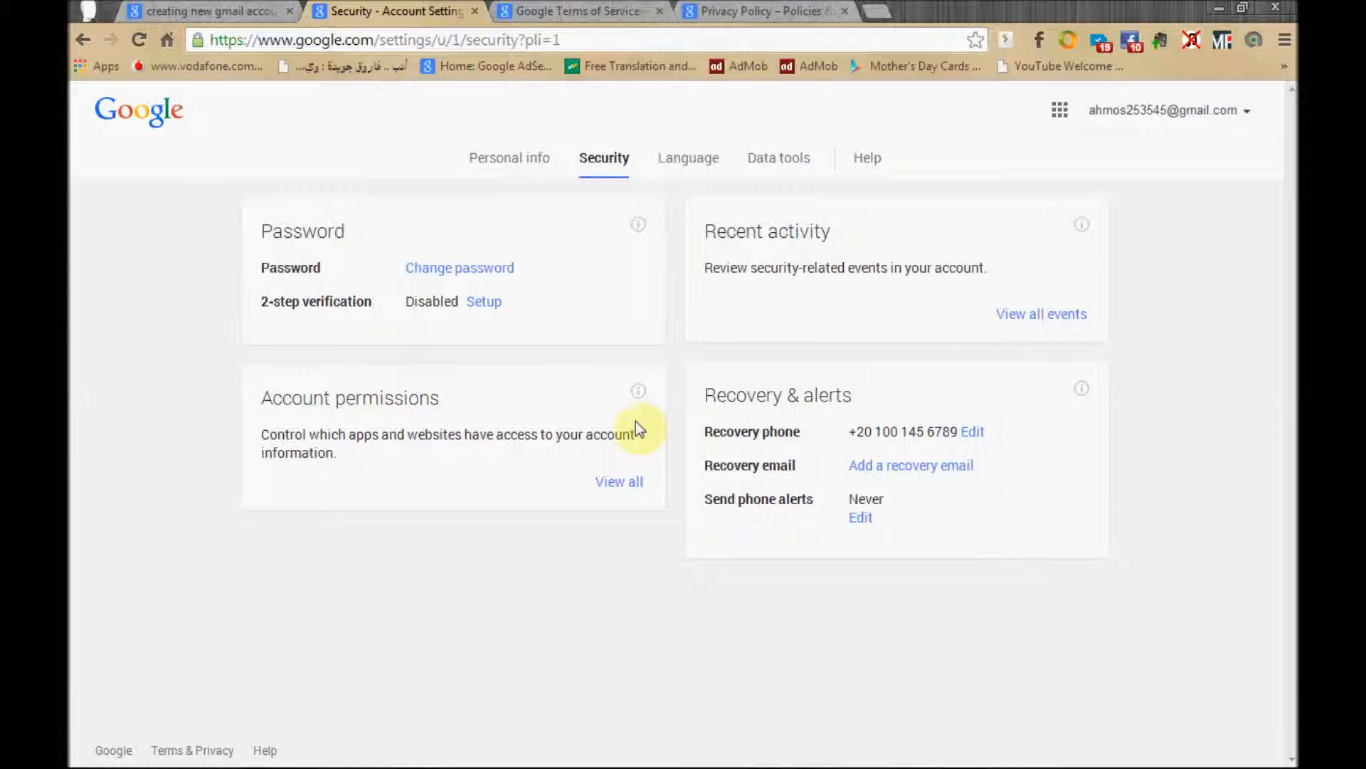
click(618, 481)
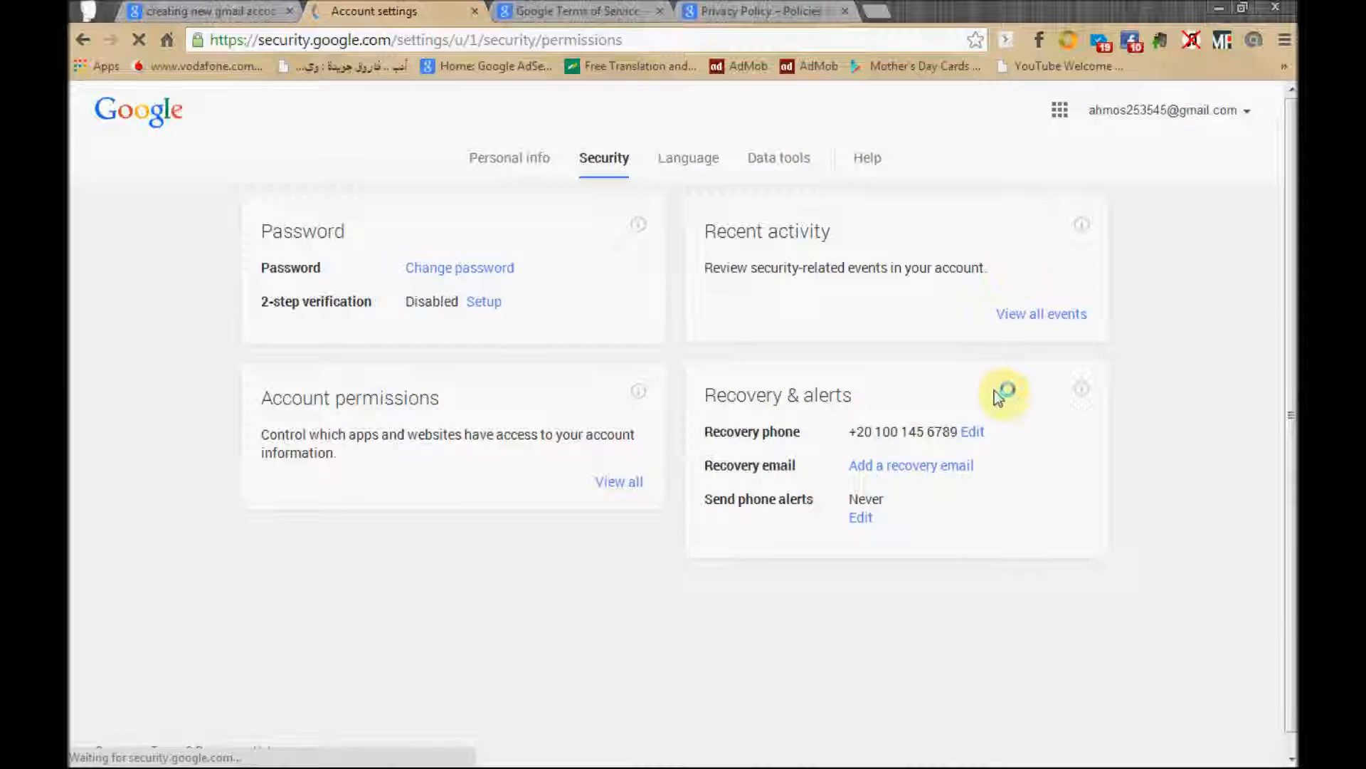
click(618, 481)
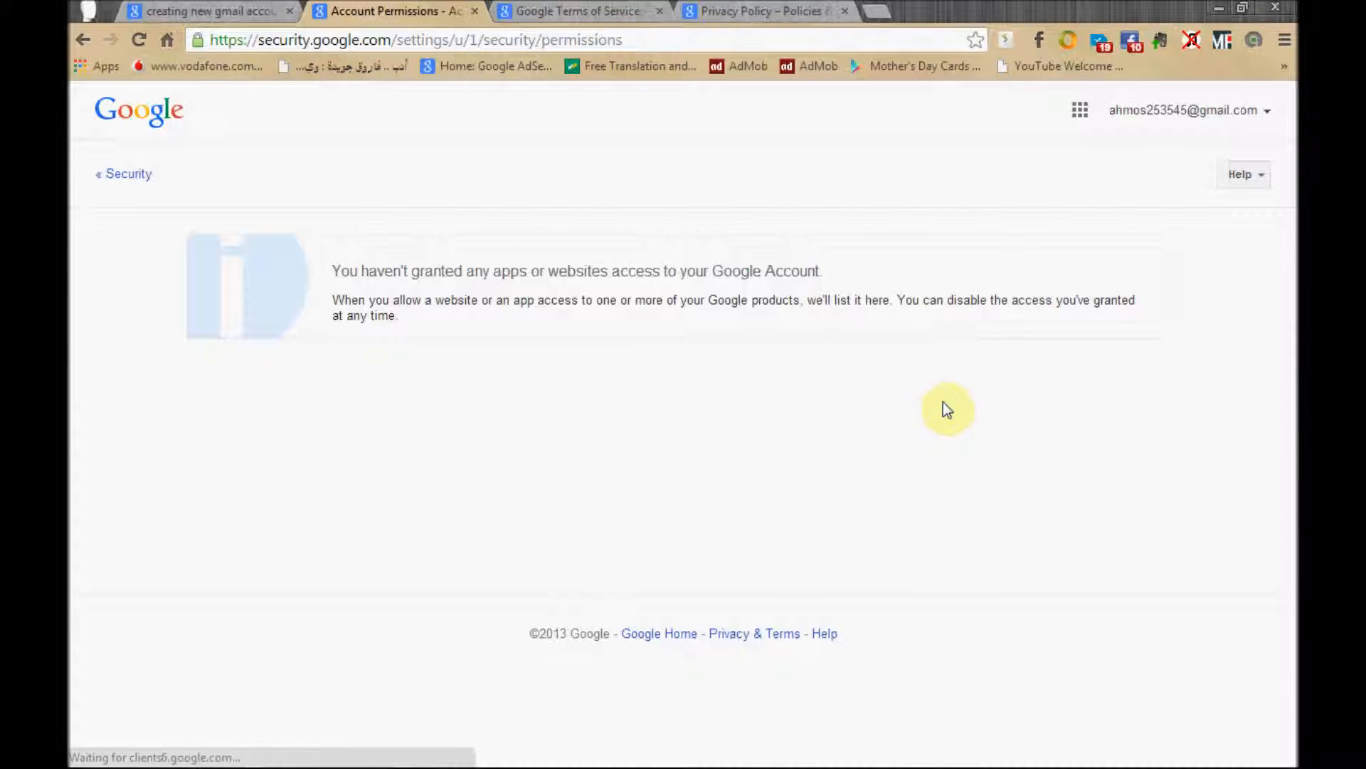
mouse_move(740, 445)
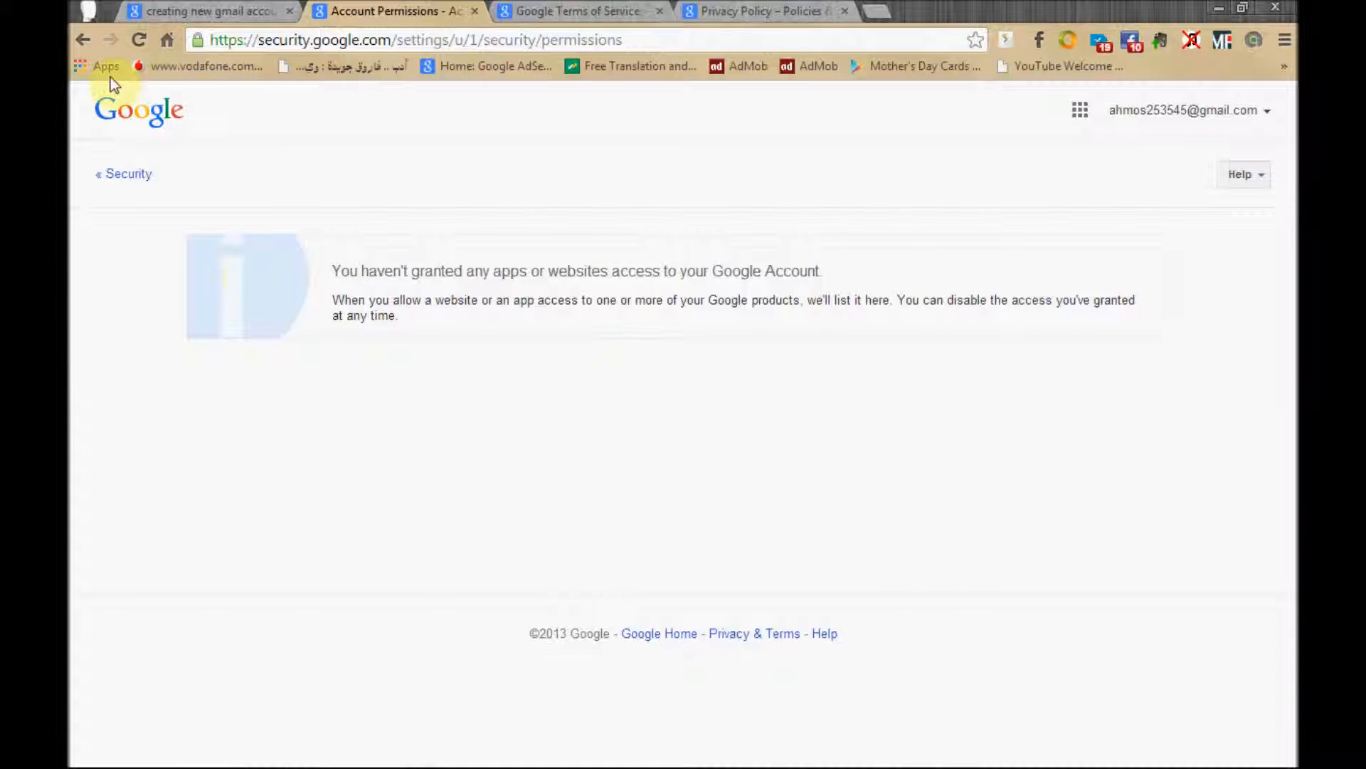
click(128, 174)
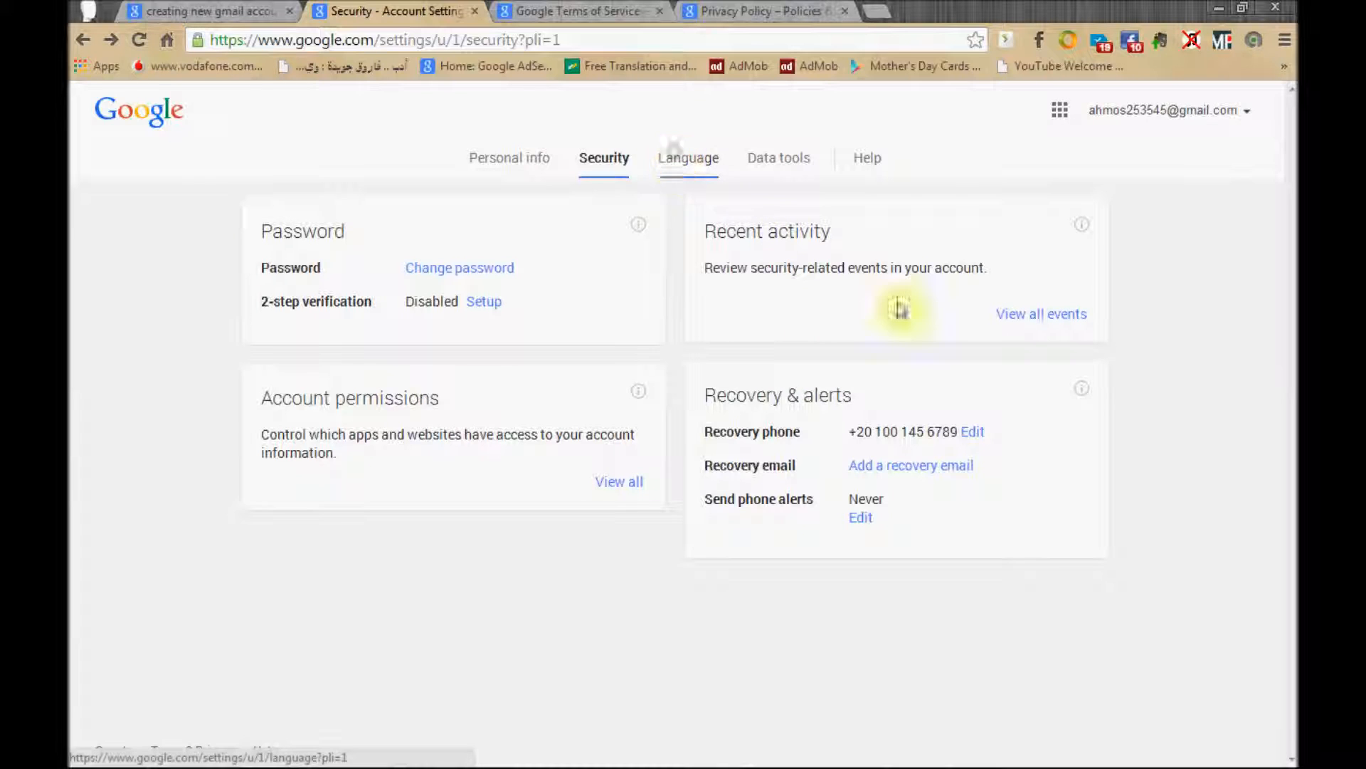
click(688, 158)
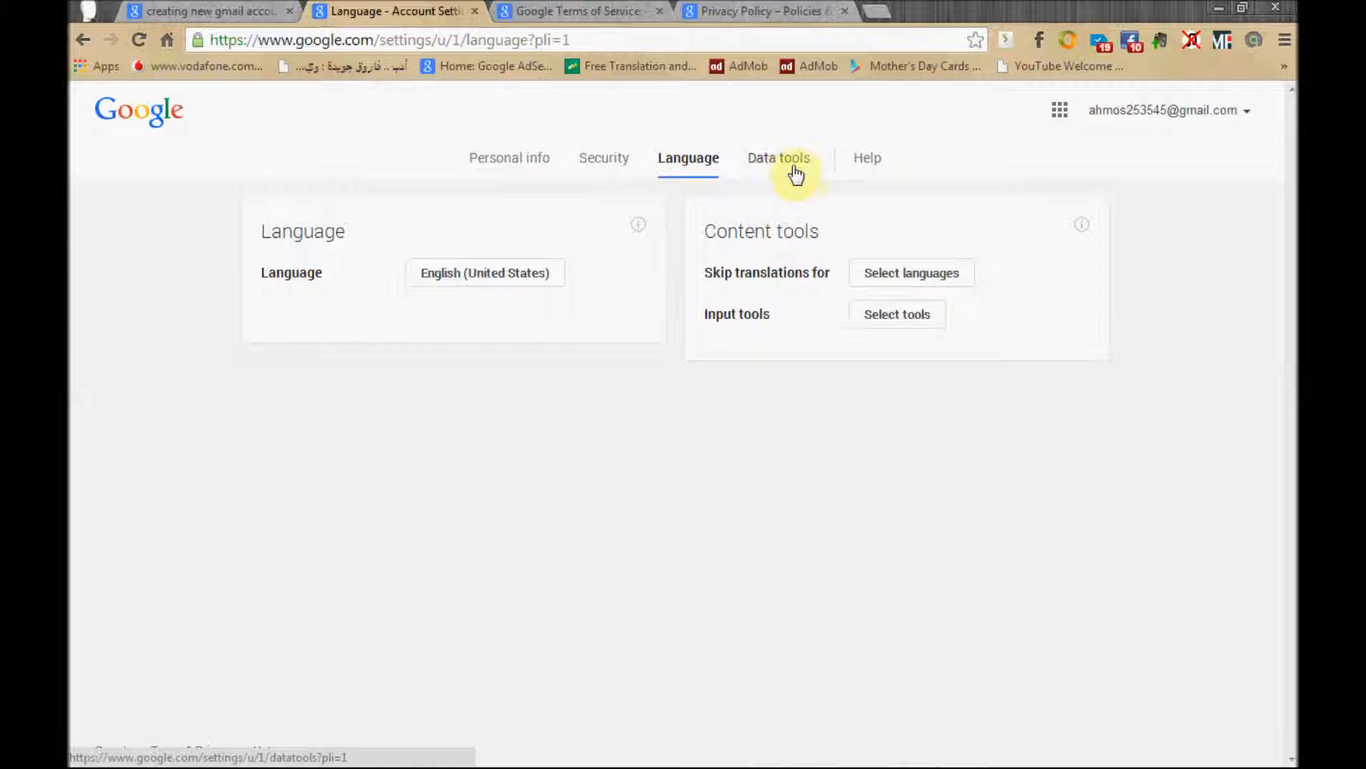
click(777, 158)
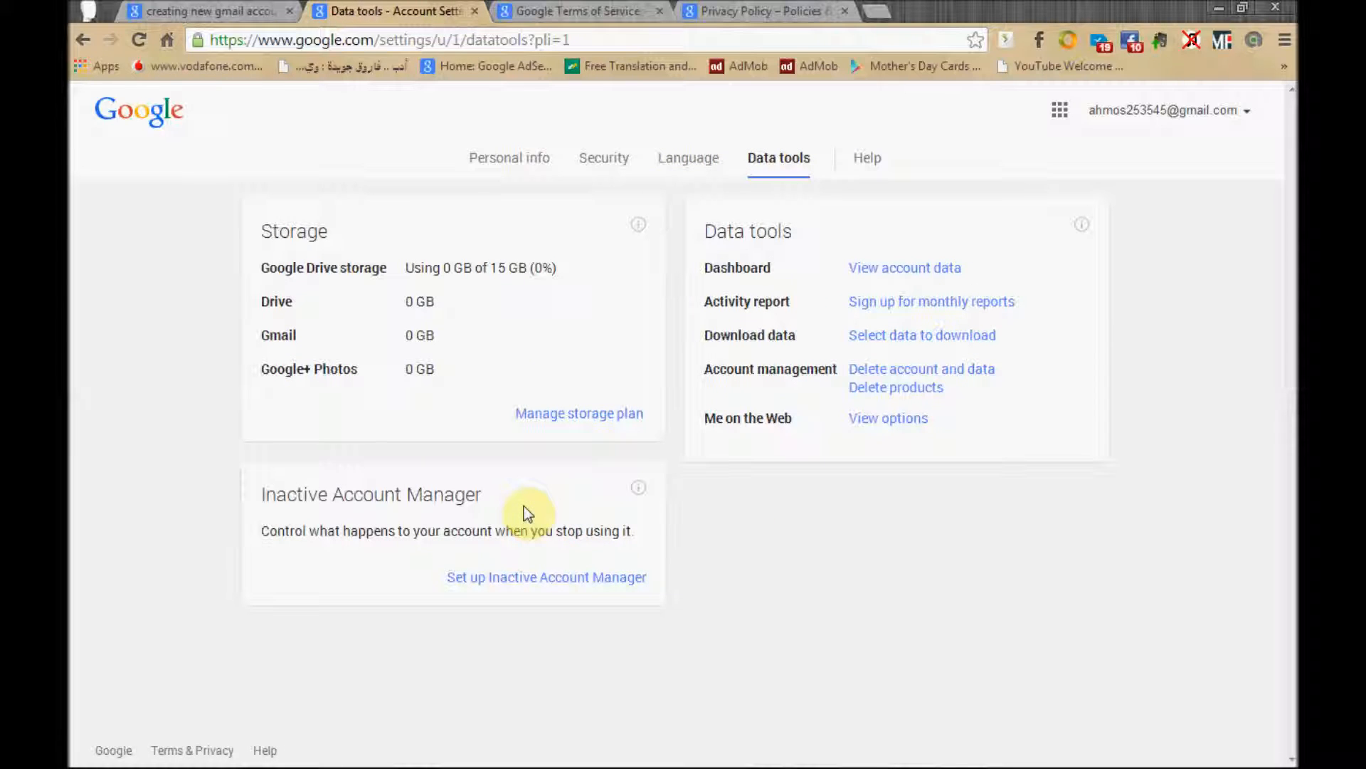
mouse_move(349, 394)
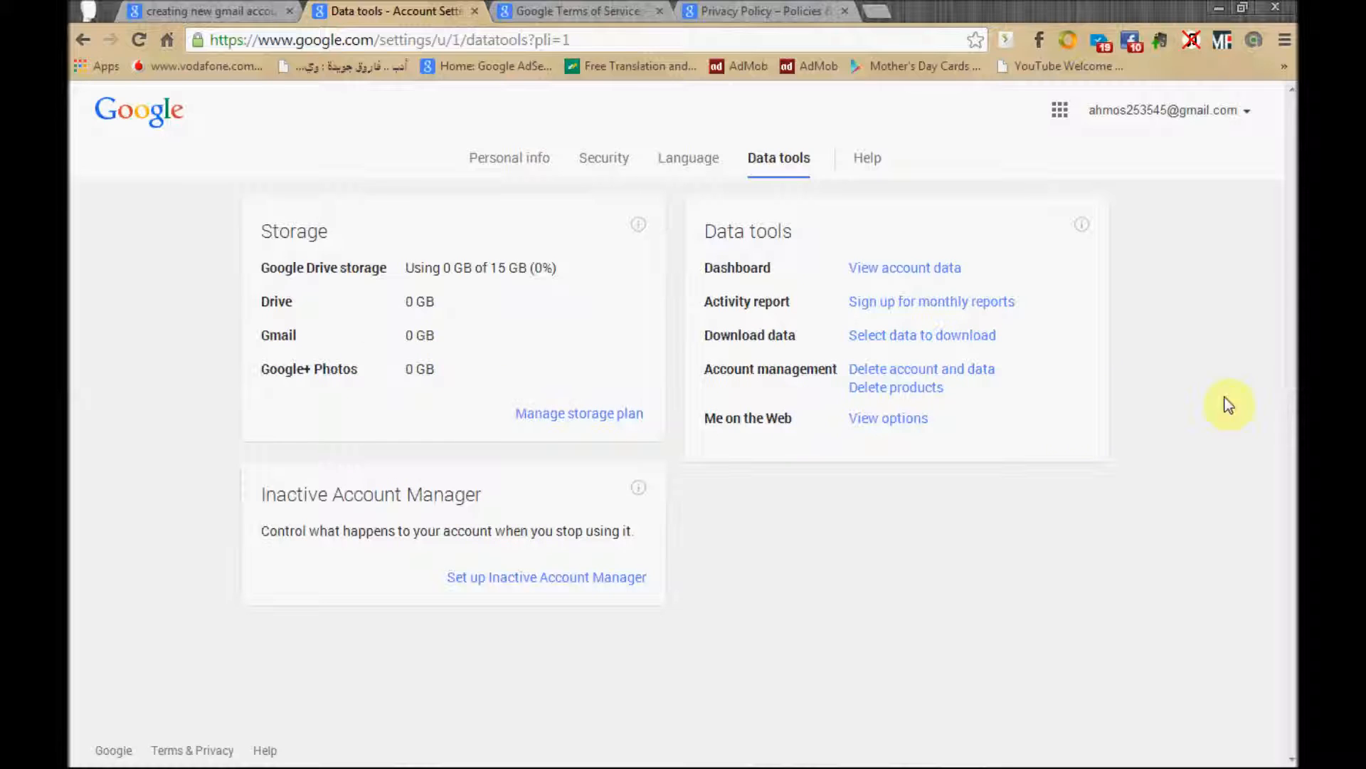
mouse_move(402, 268)
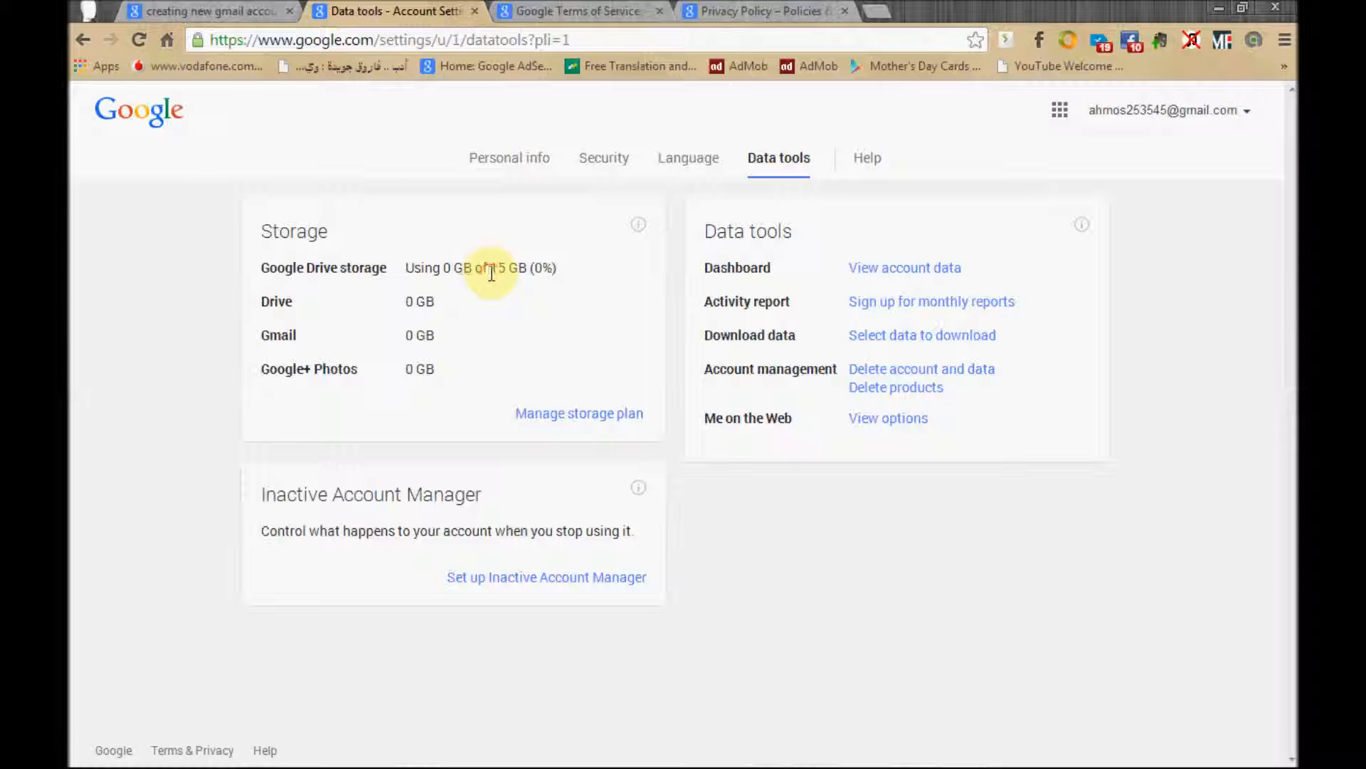
drag(488, 267, 558, 267)
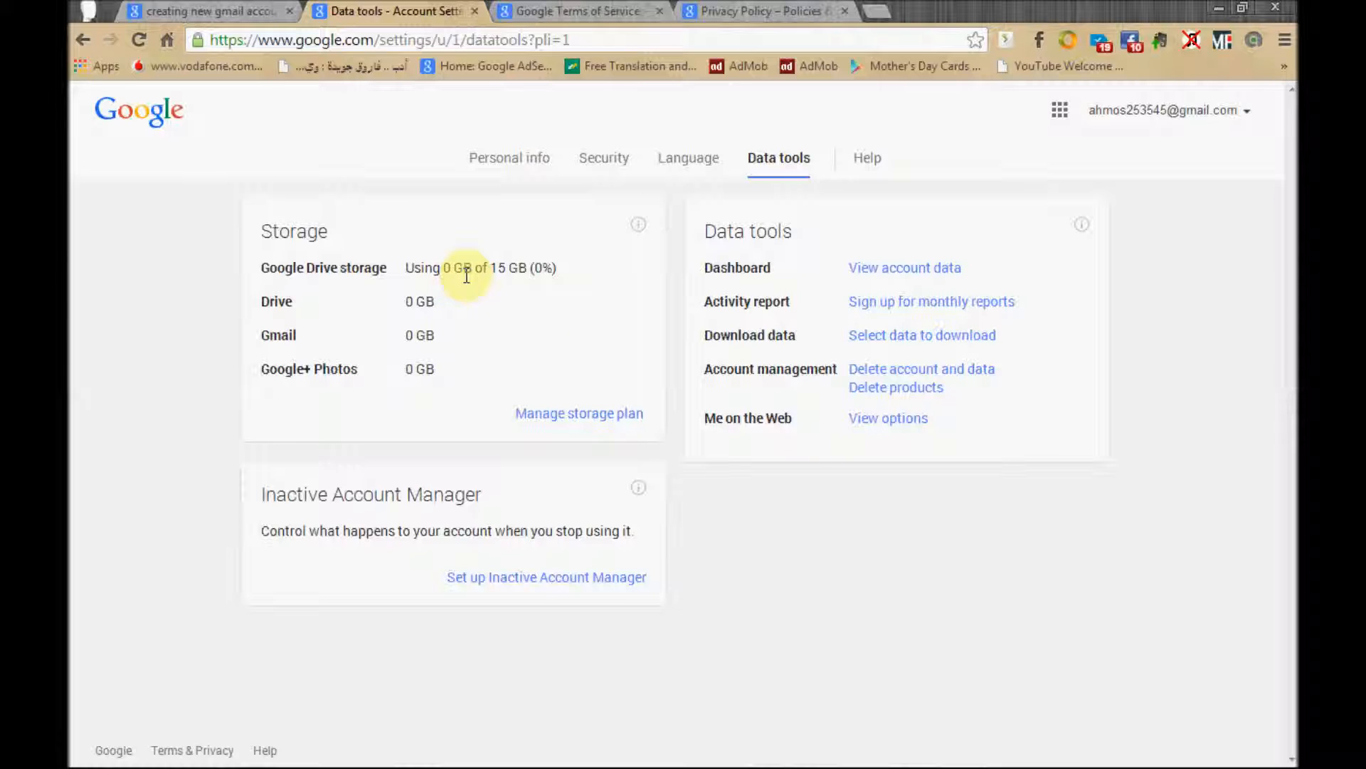
mouse_move(456, 296)
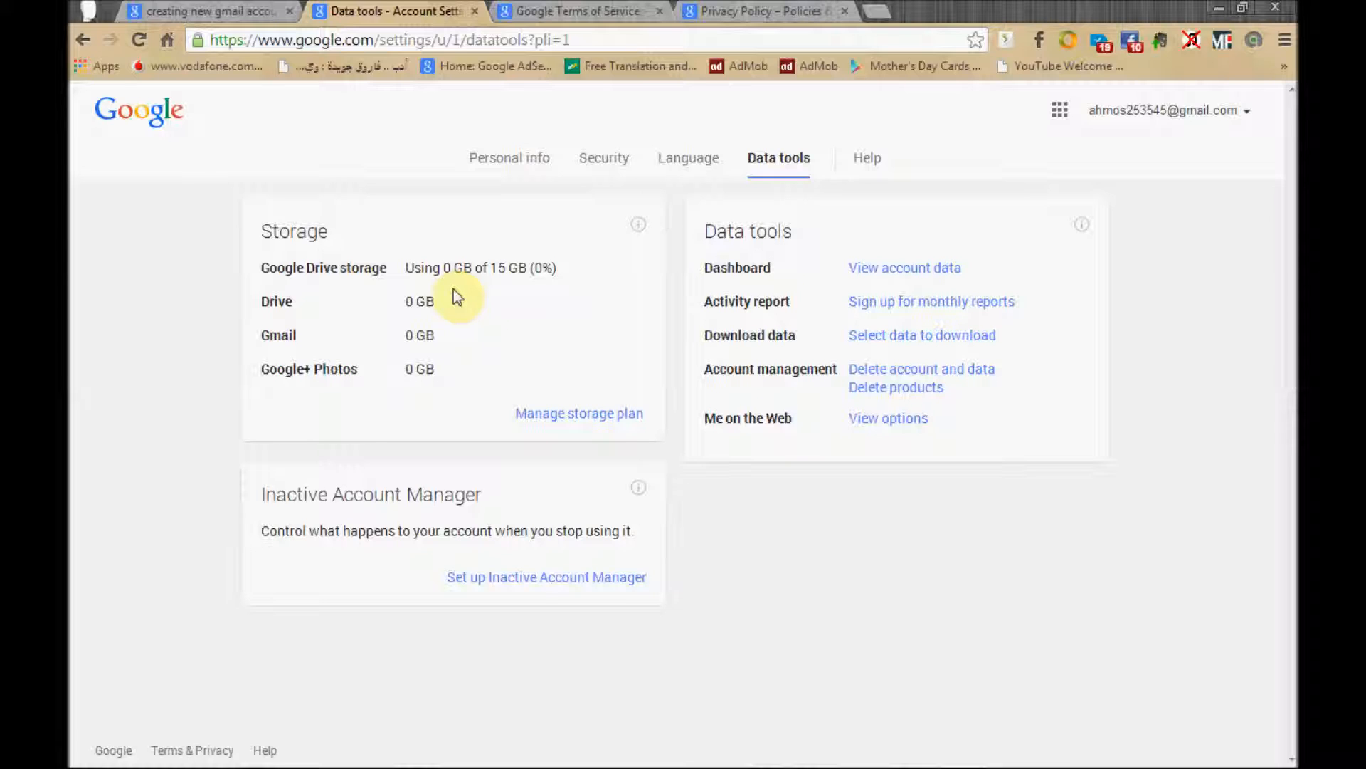
mouse_move(102, 50)
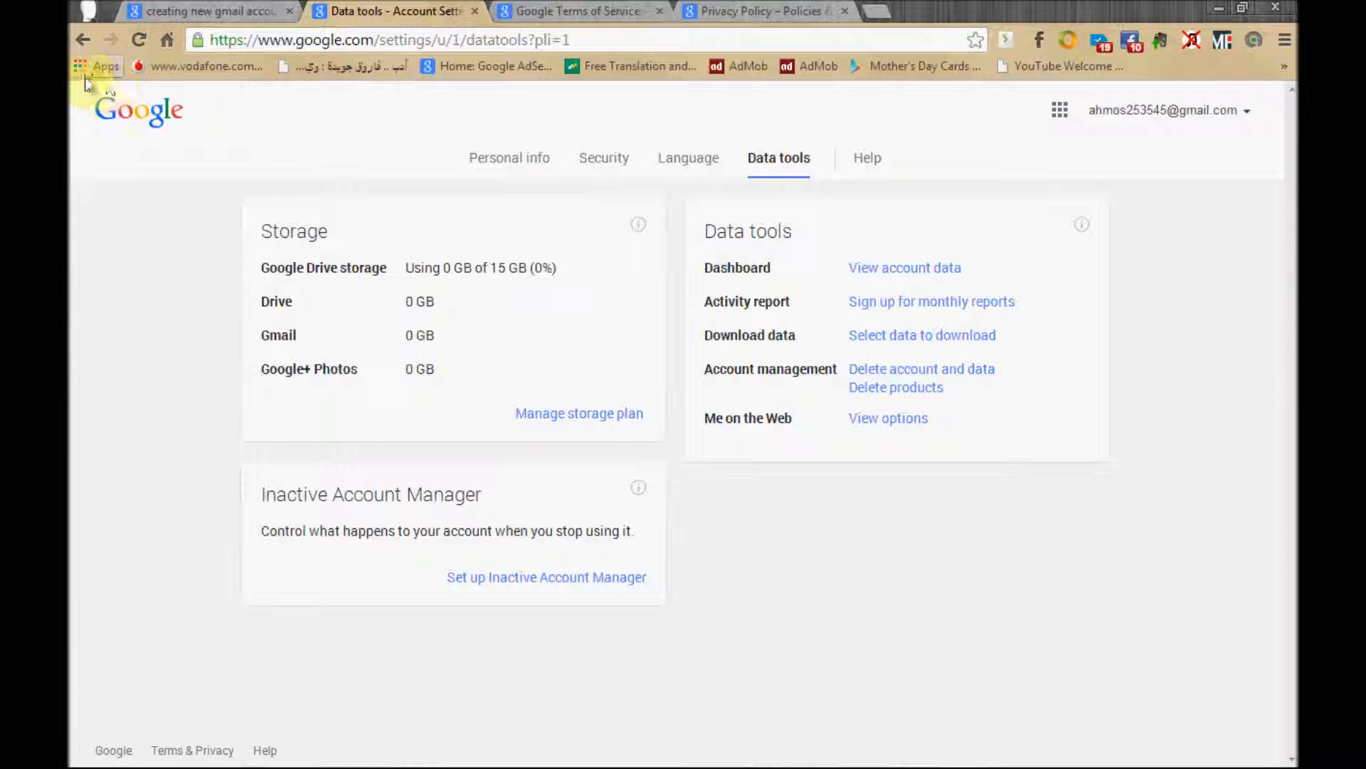
mouse_move(95, 67)
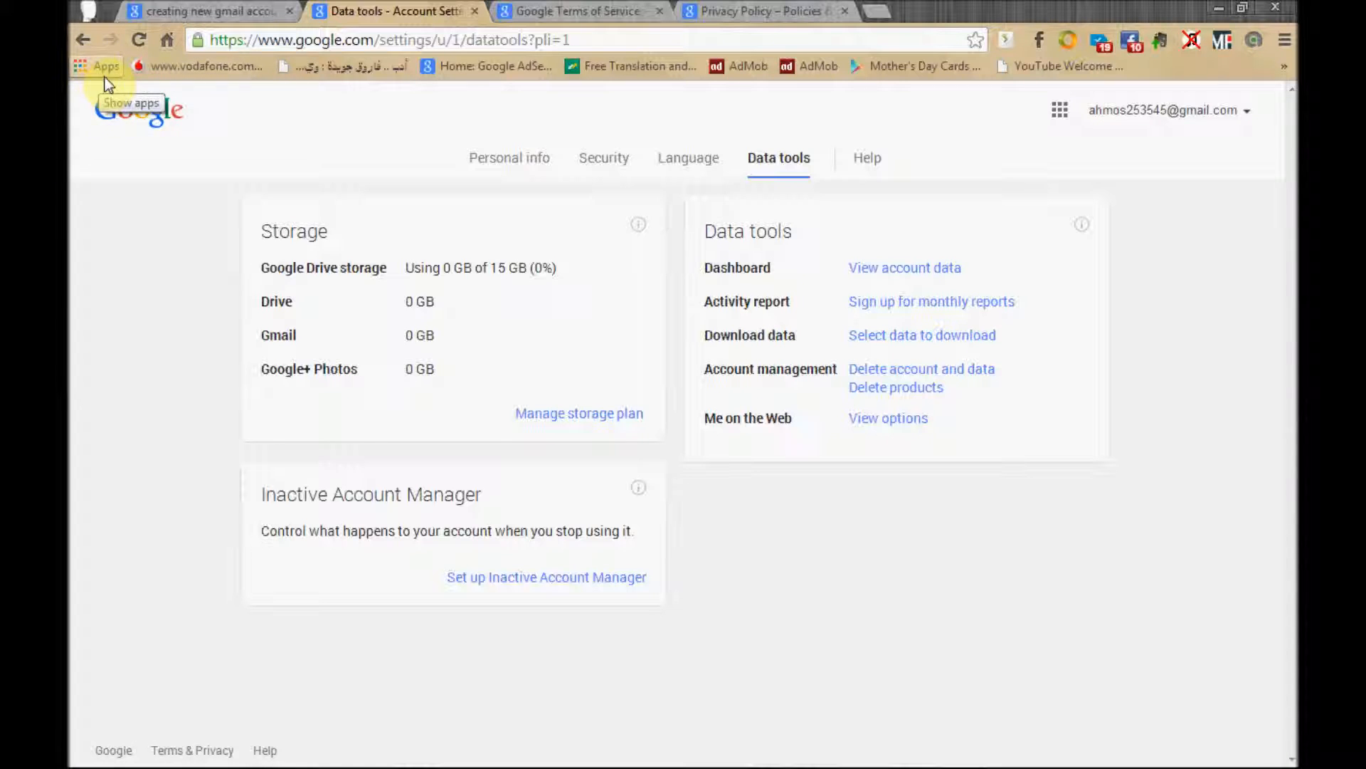
mouse_move(149, 91)
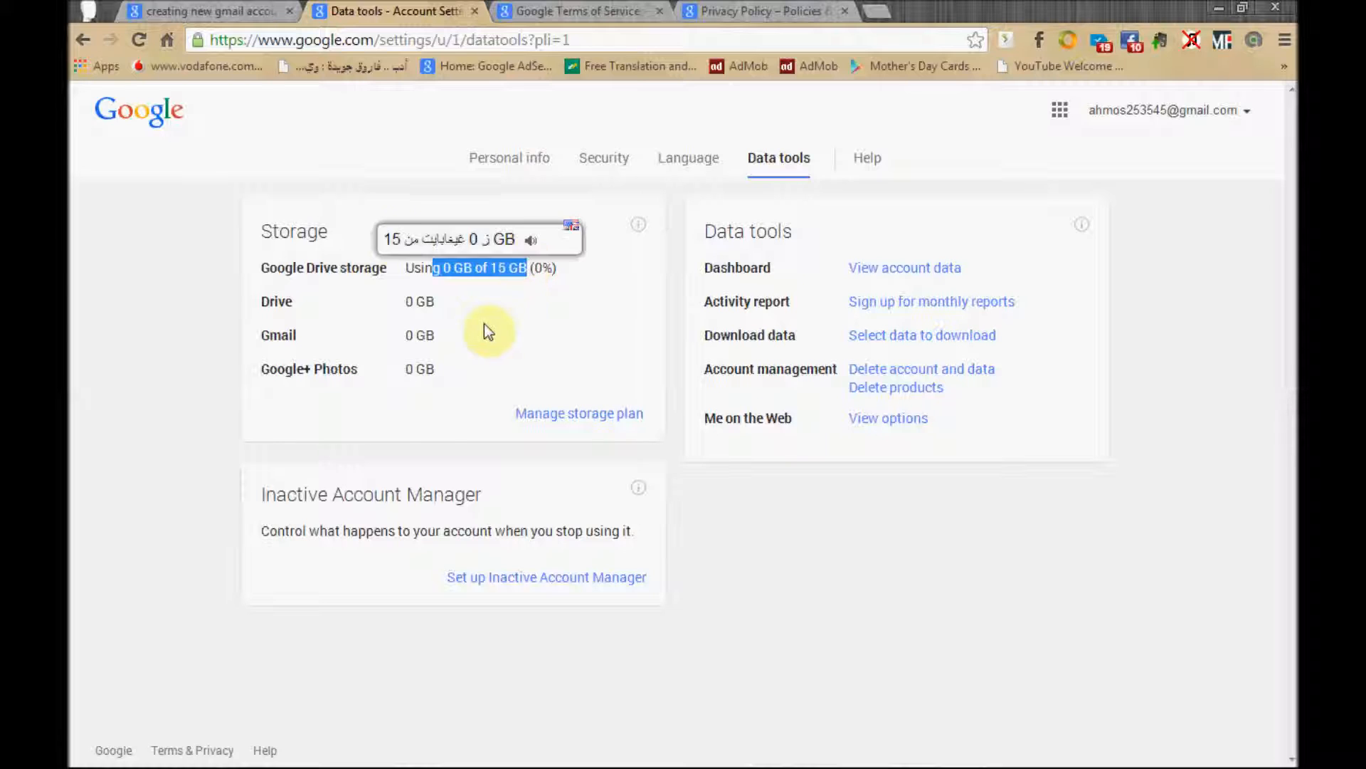
mouse_move(478, 373)
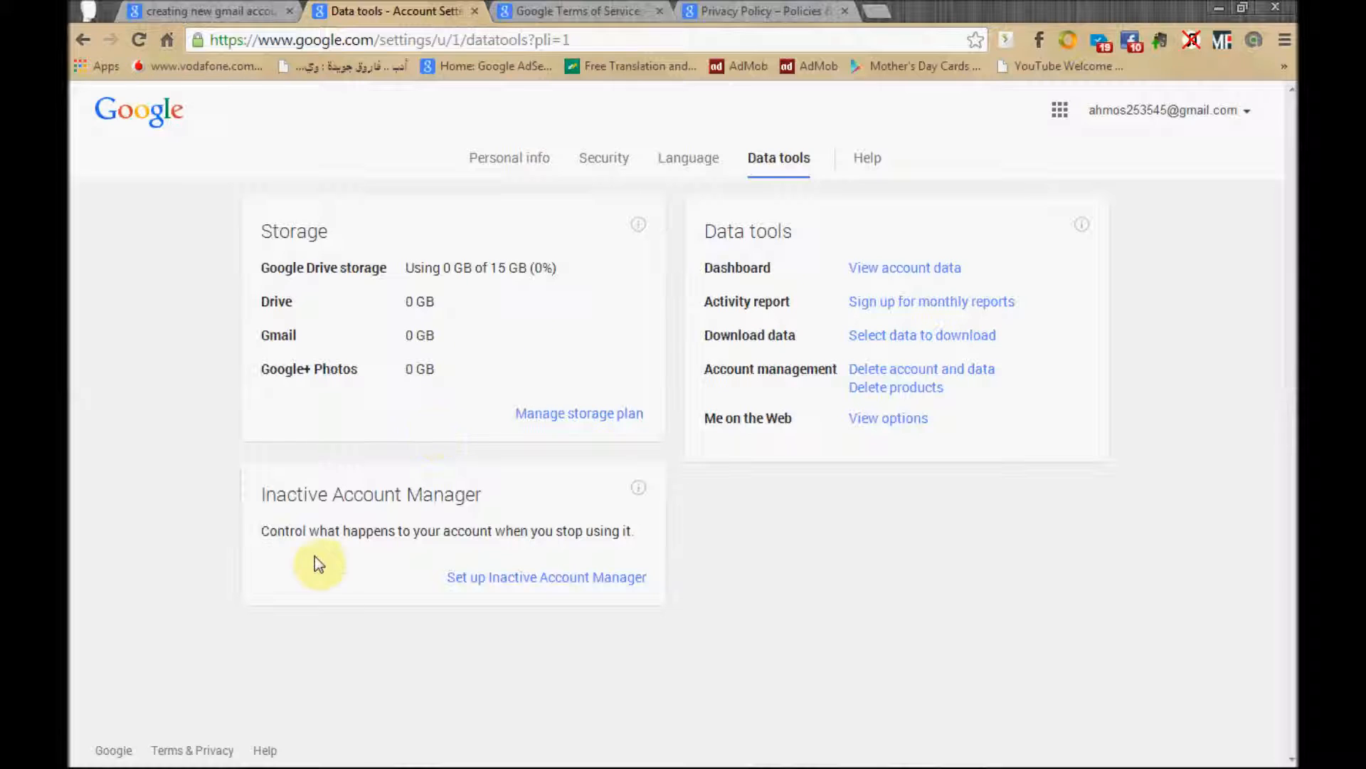
mouse_move(728, 608)
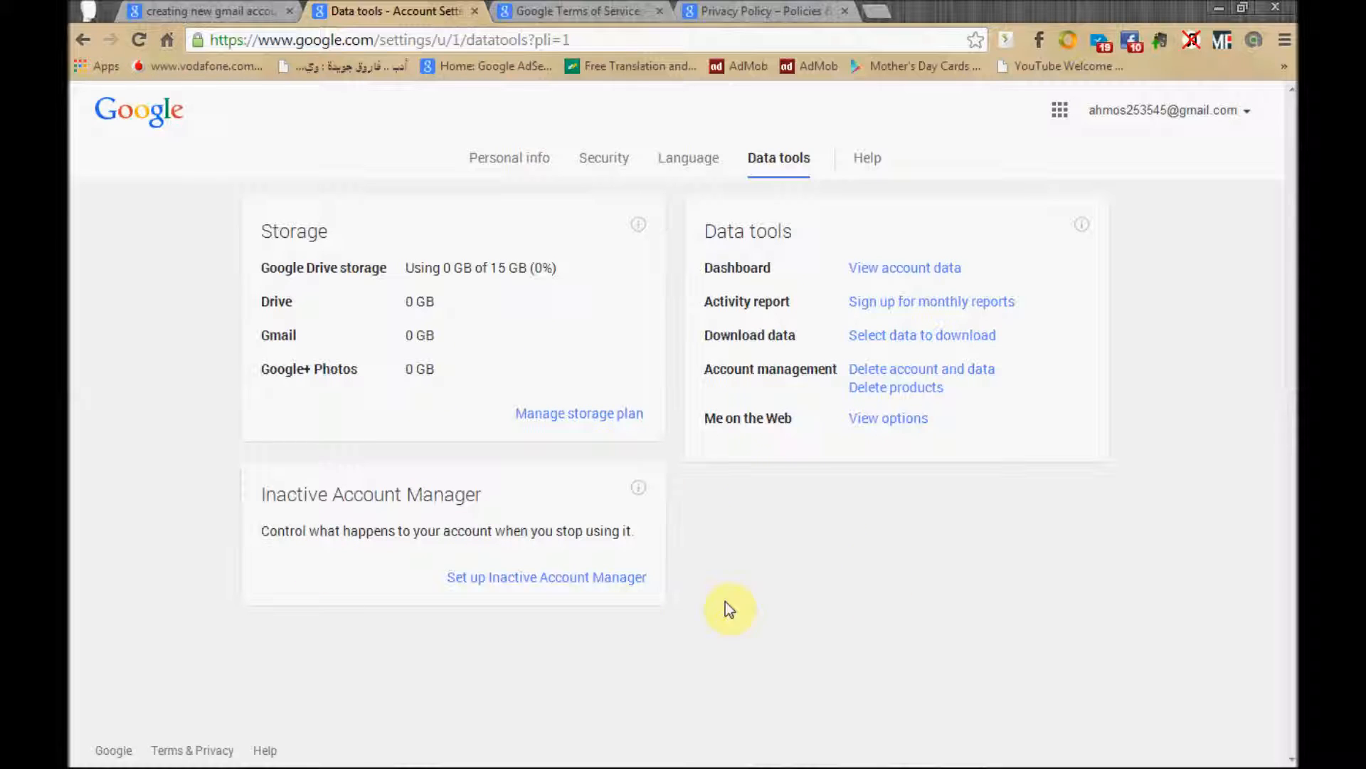
mouse_move(358, 212)
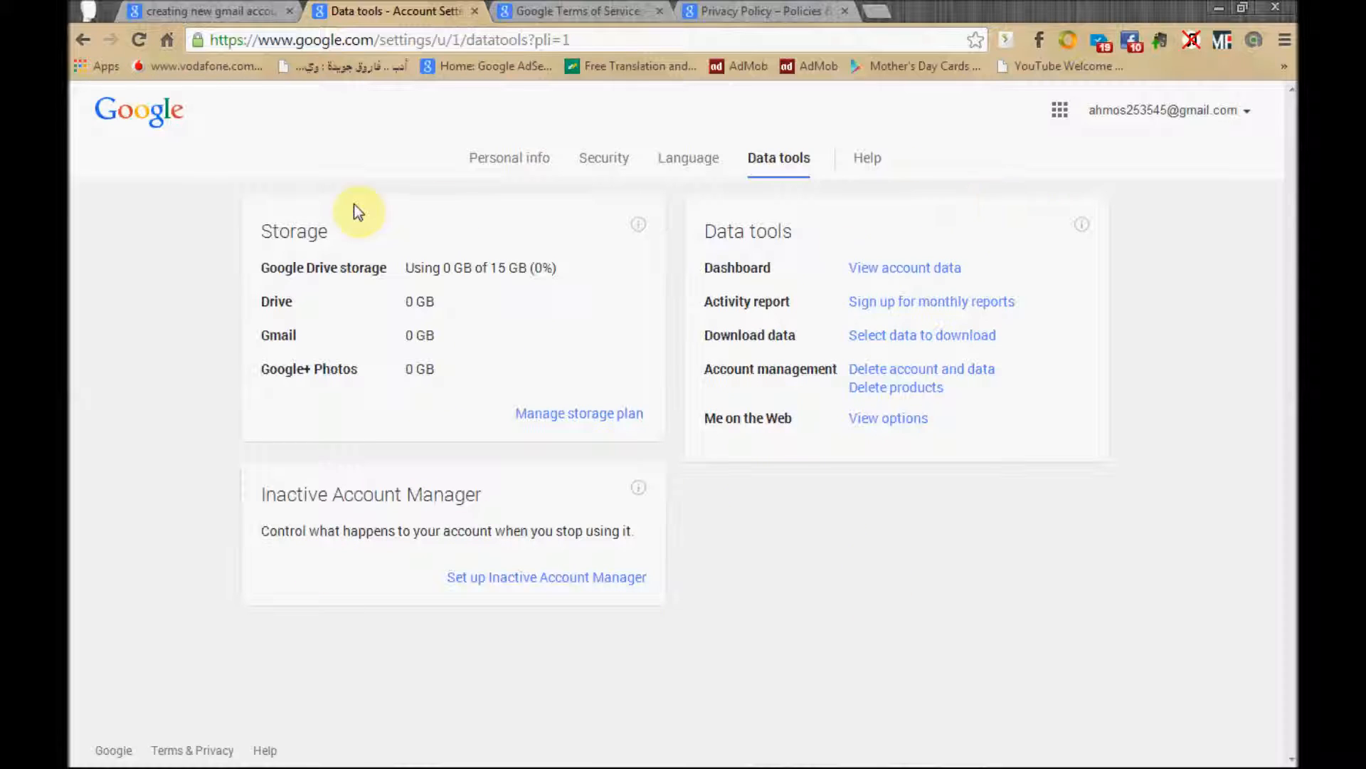
mouse_move(1250, 114)
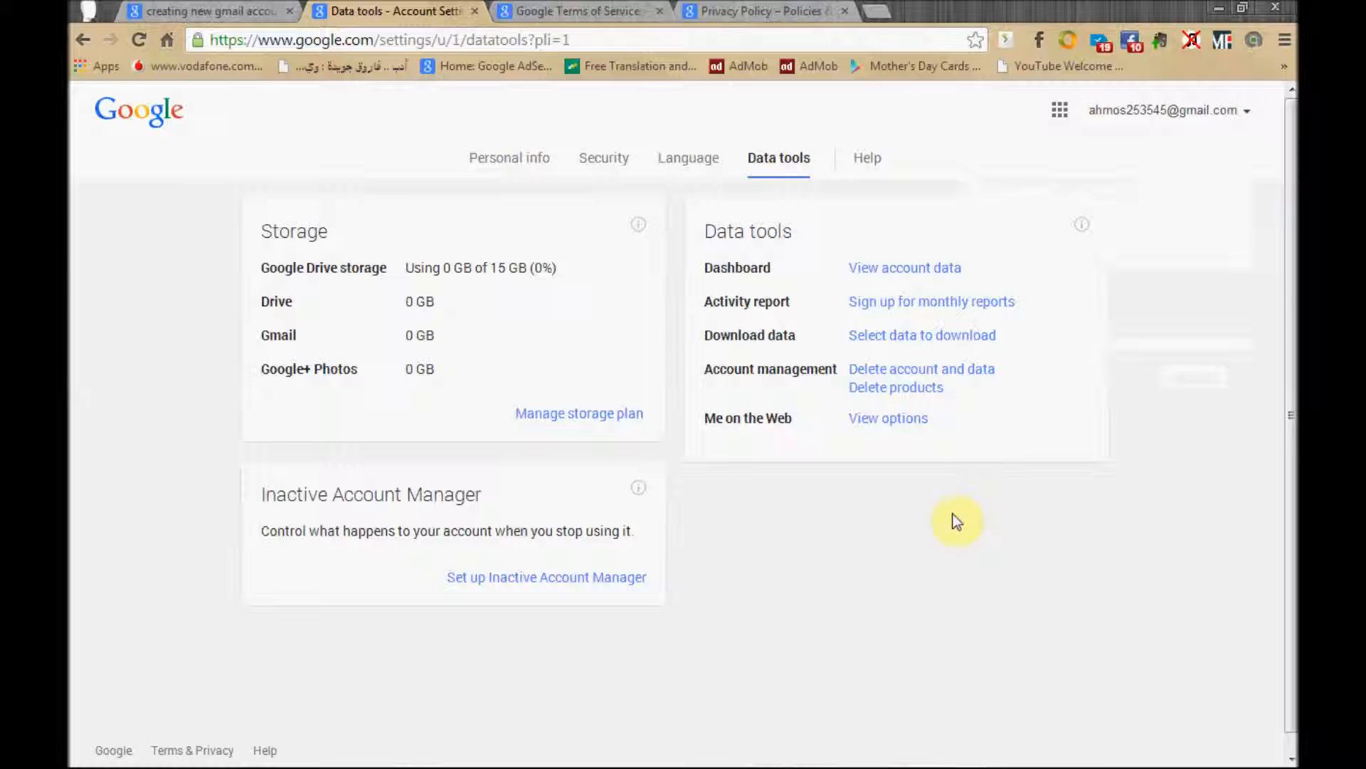
click(1167, 109)
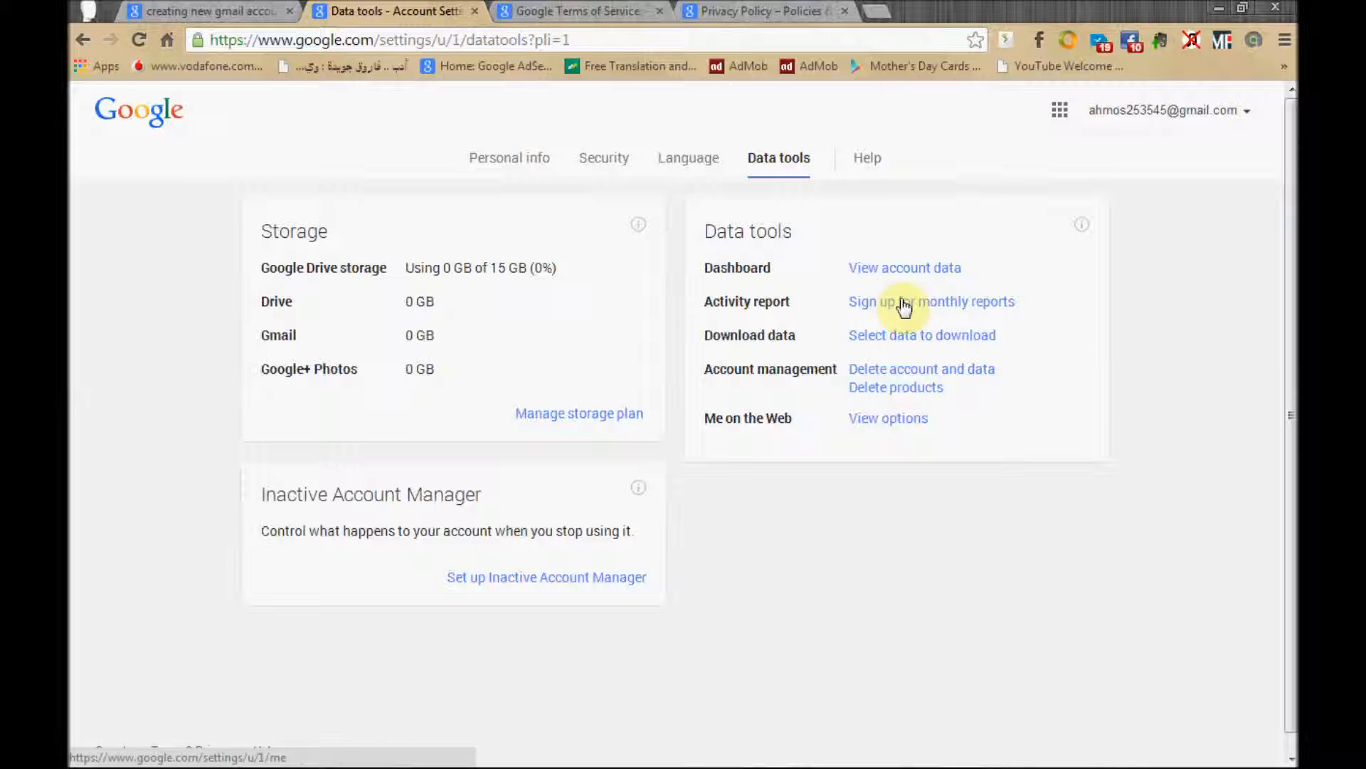
Step: View the account data dashboard and select the most recent Gmail conversation
click(904, 267)
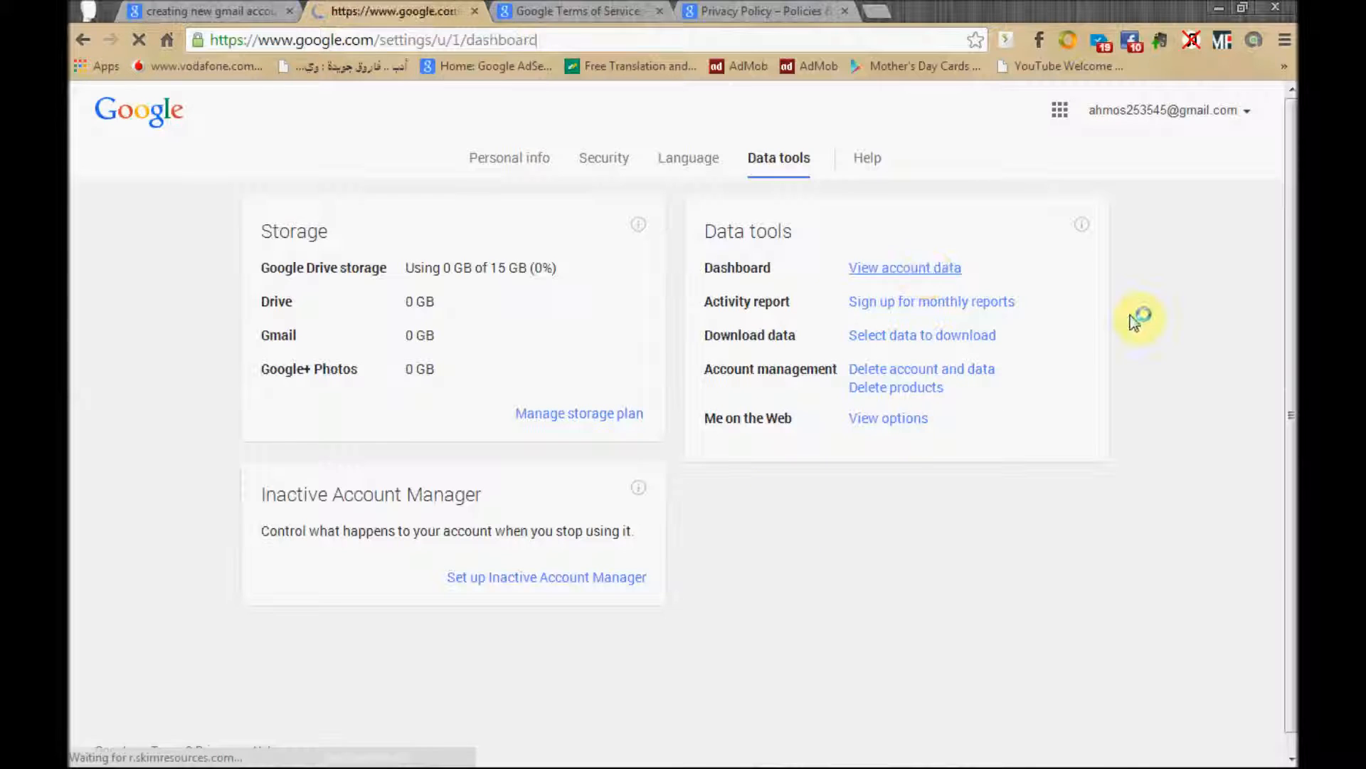
click(905, 268)
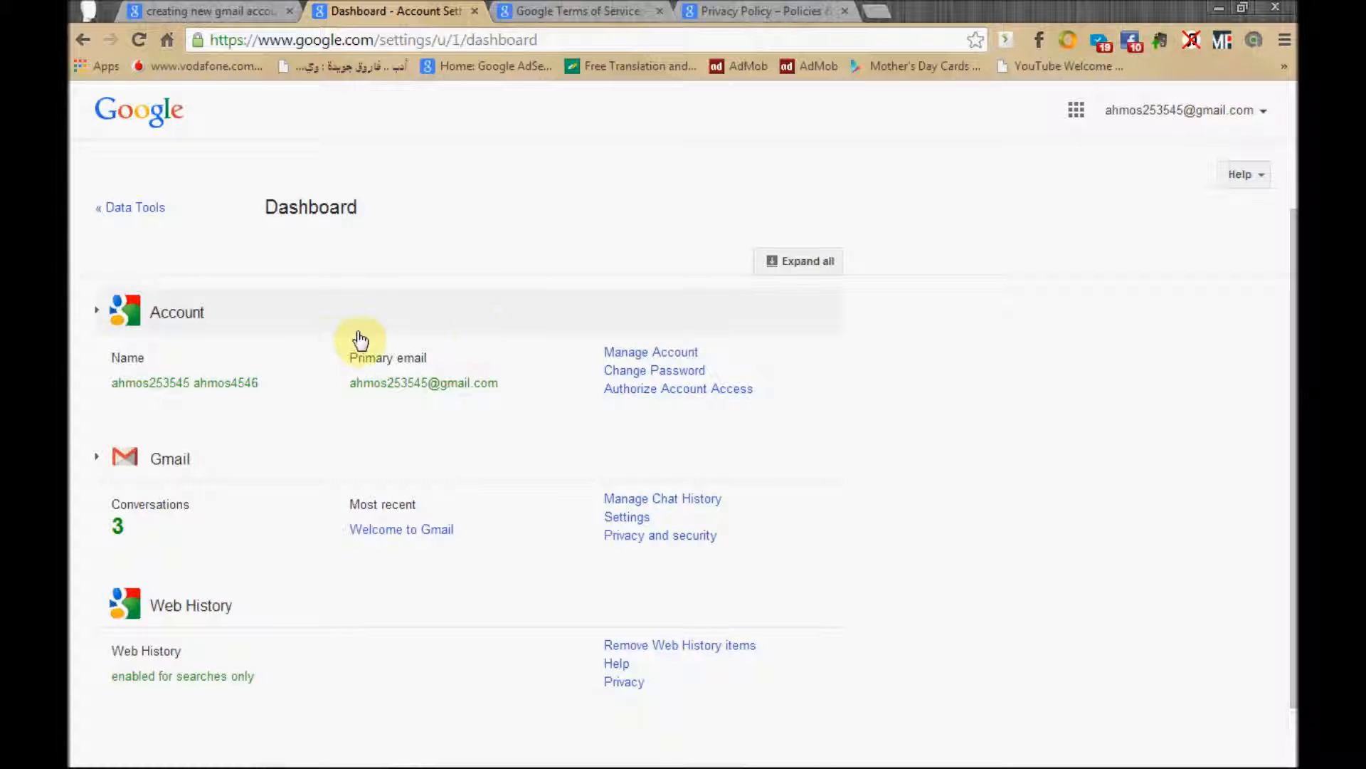
mouse_move(645, 488)
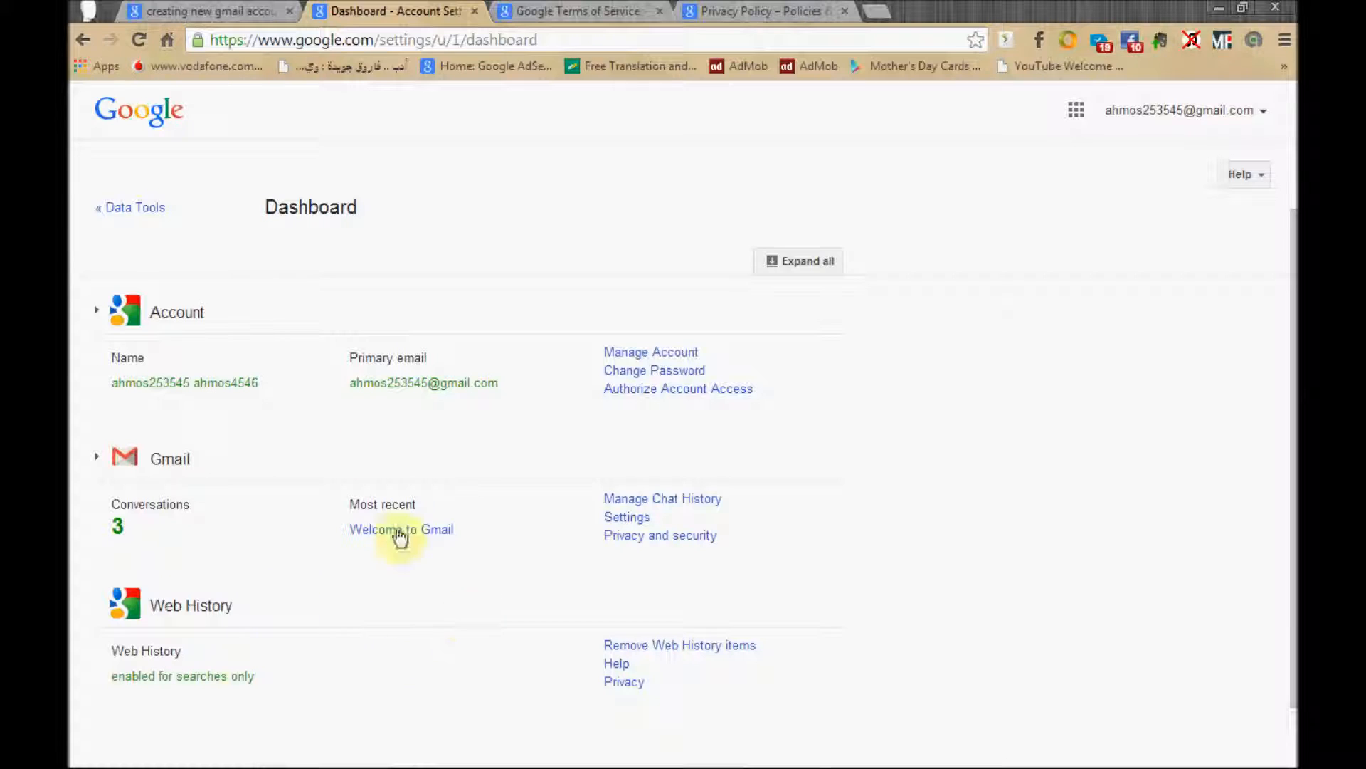
mouse_move(270, 615)
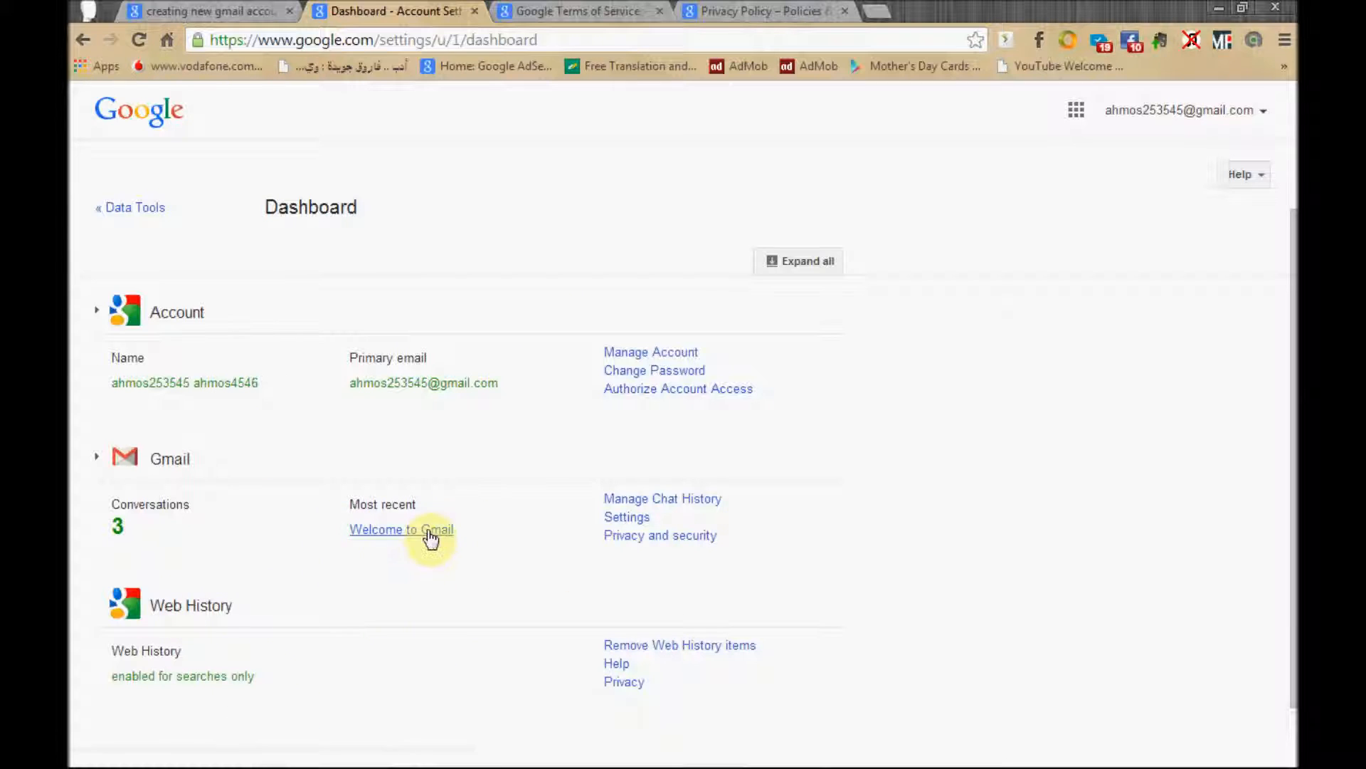
click(402, 529)
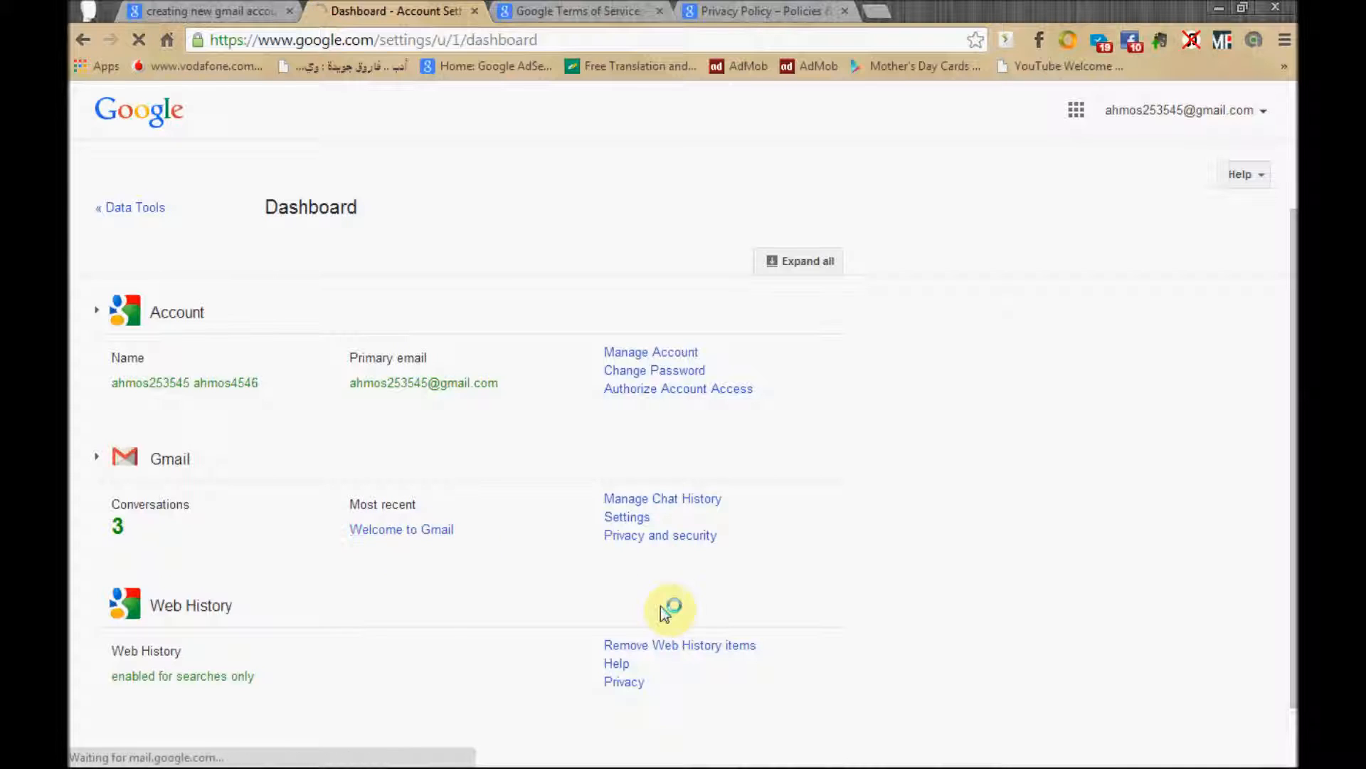
mouse_move(316, 266)
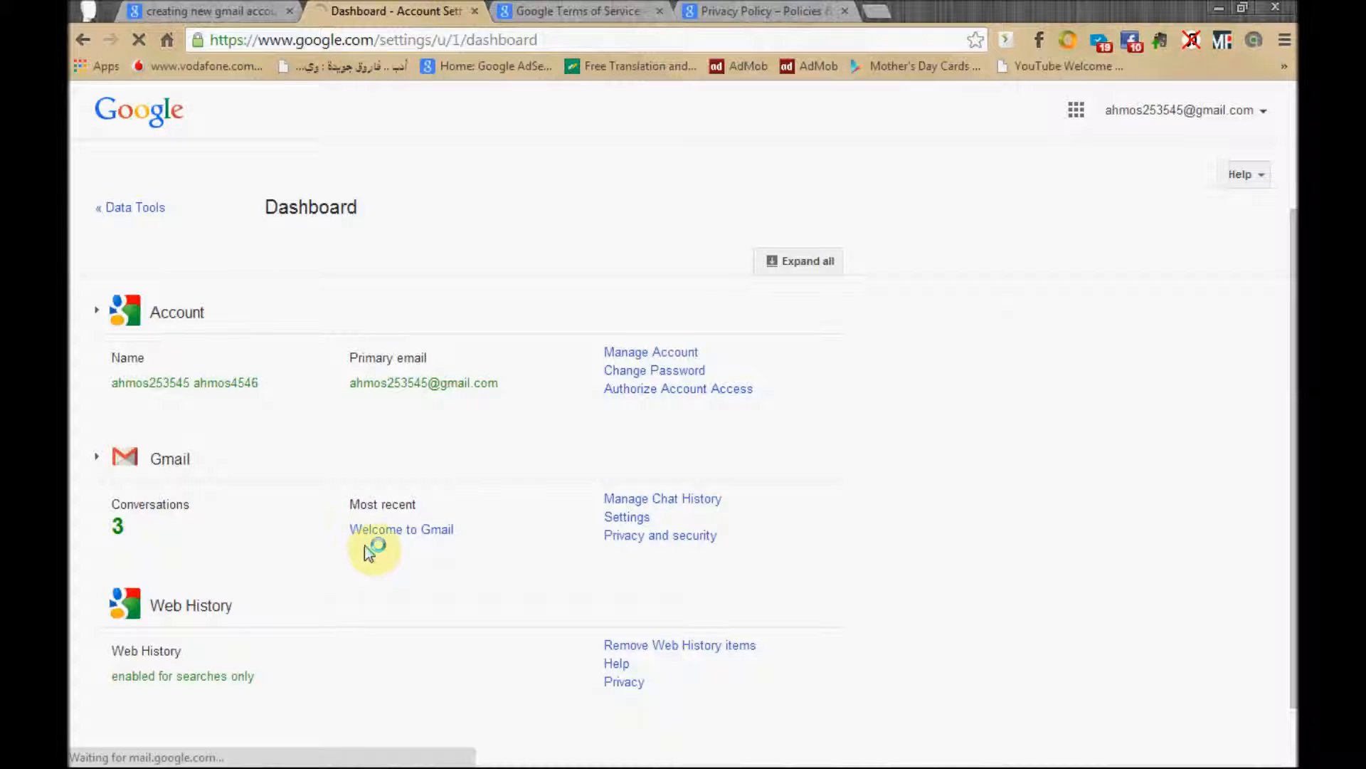
Step: Load the Welcome to Gmail message and dismiss the feature tour and Images Now Showing notices
click(401, 530)
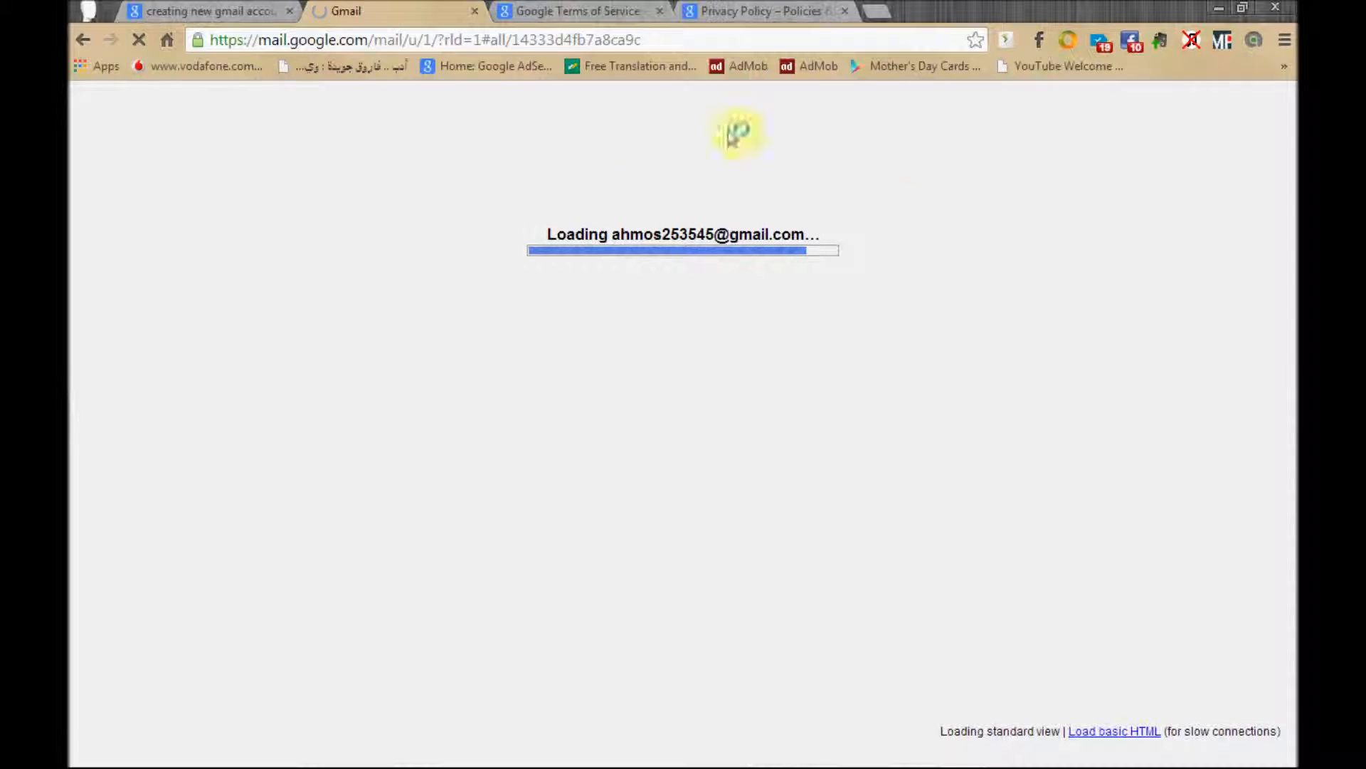
mouse_move(791, 329)
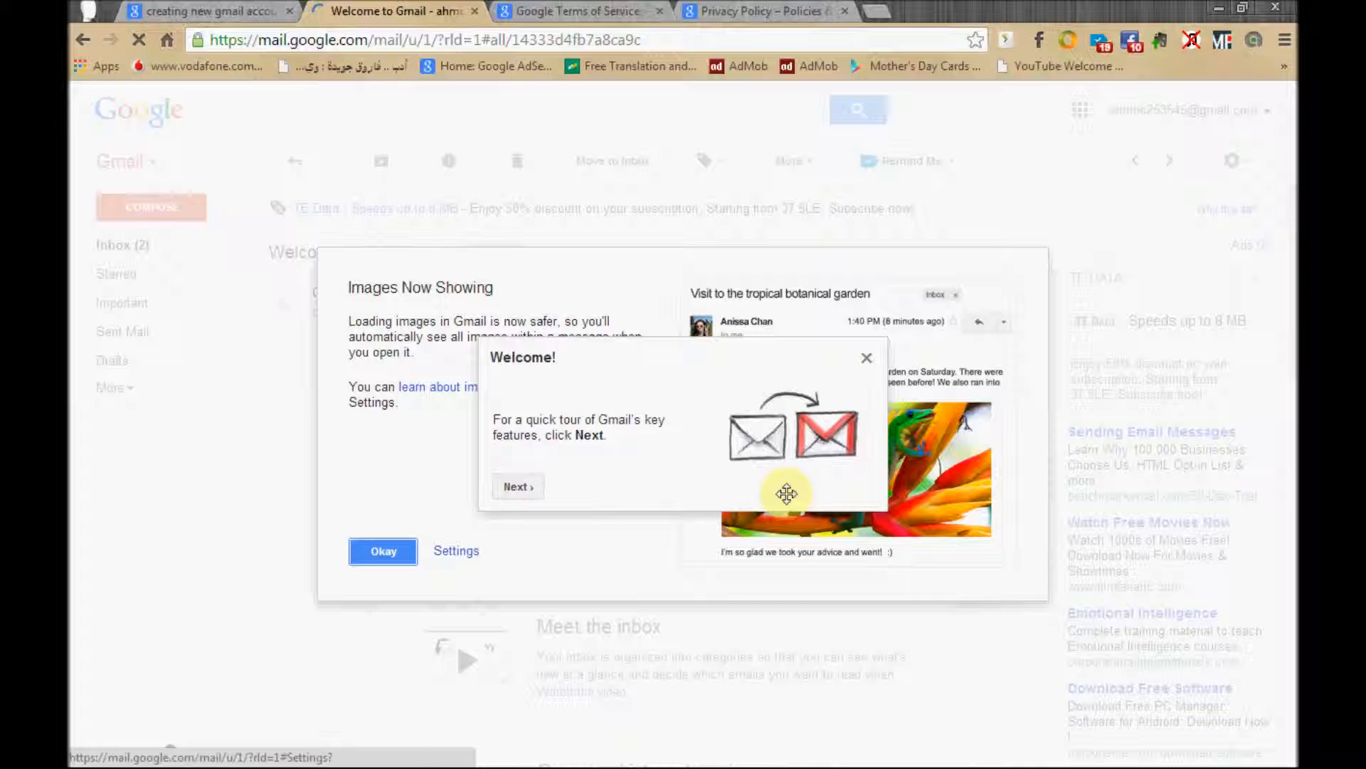
mouse_move(594, 448)
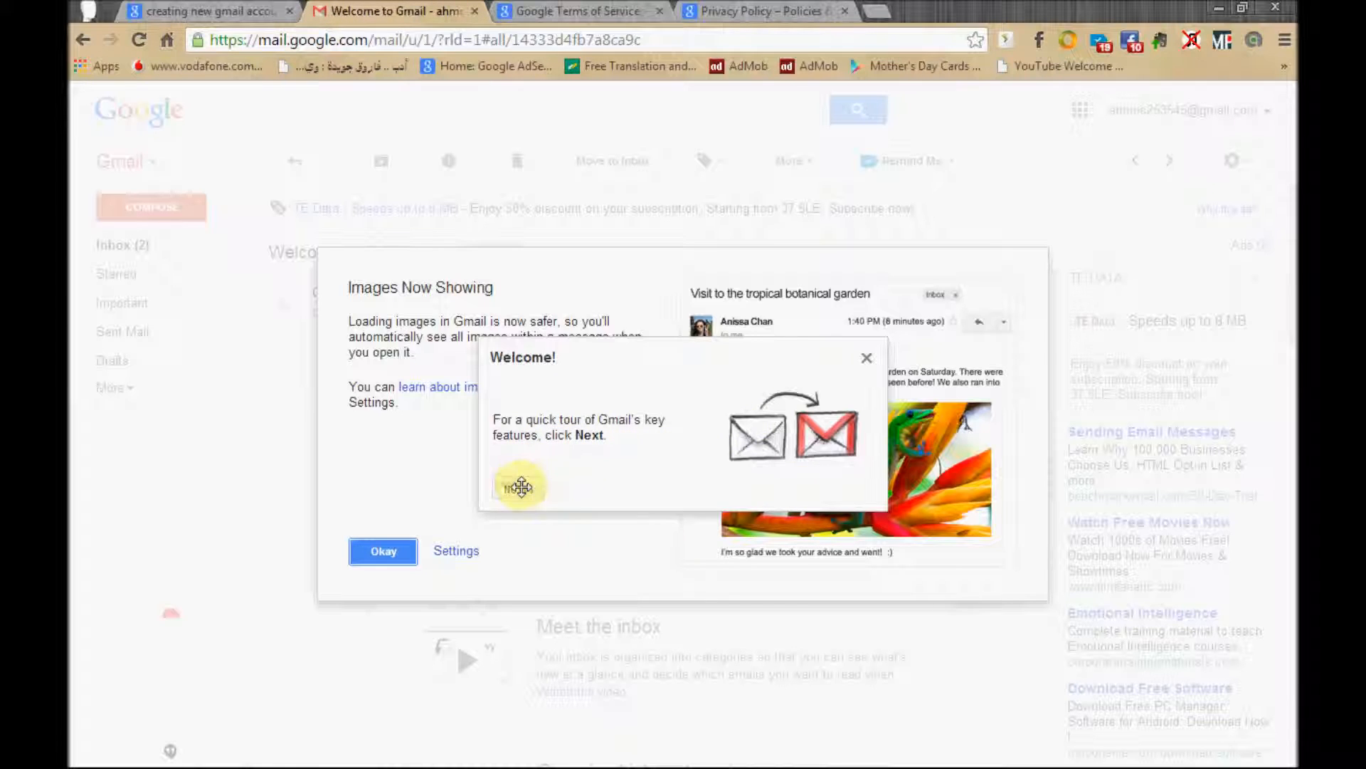
click(867, 357)
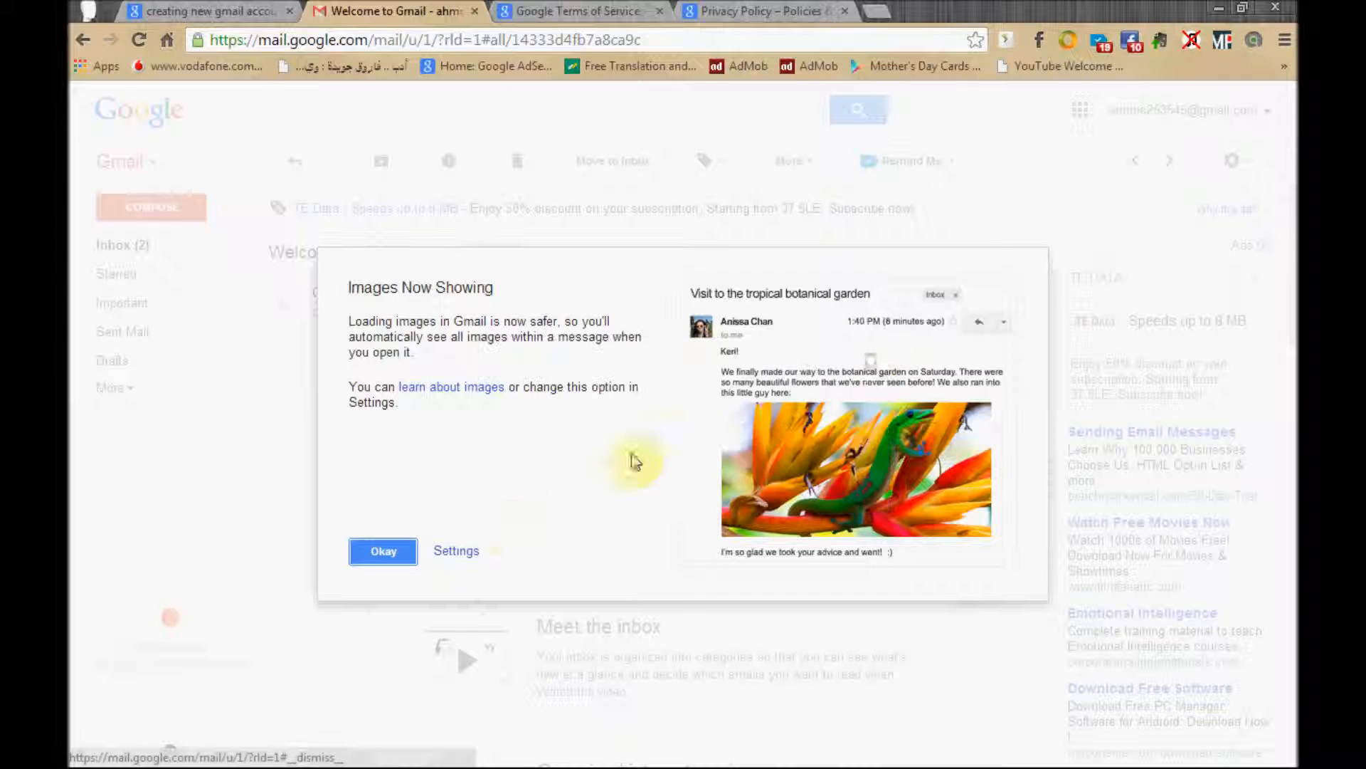
click(383, 551)
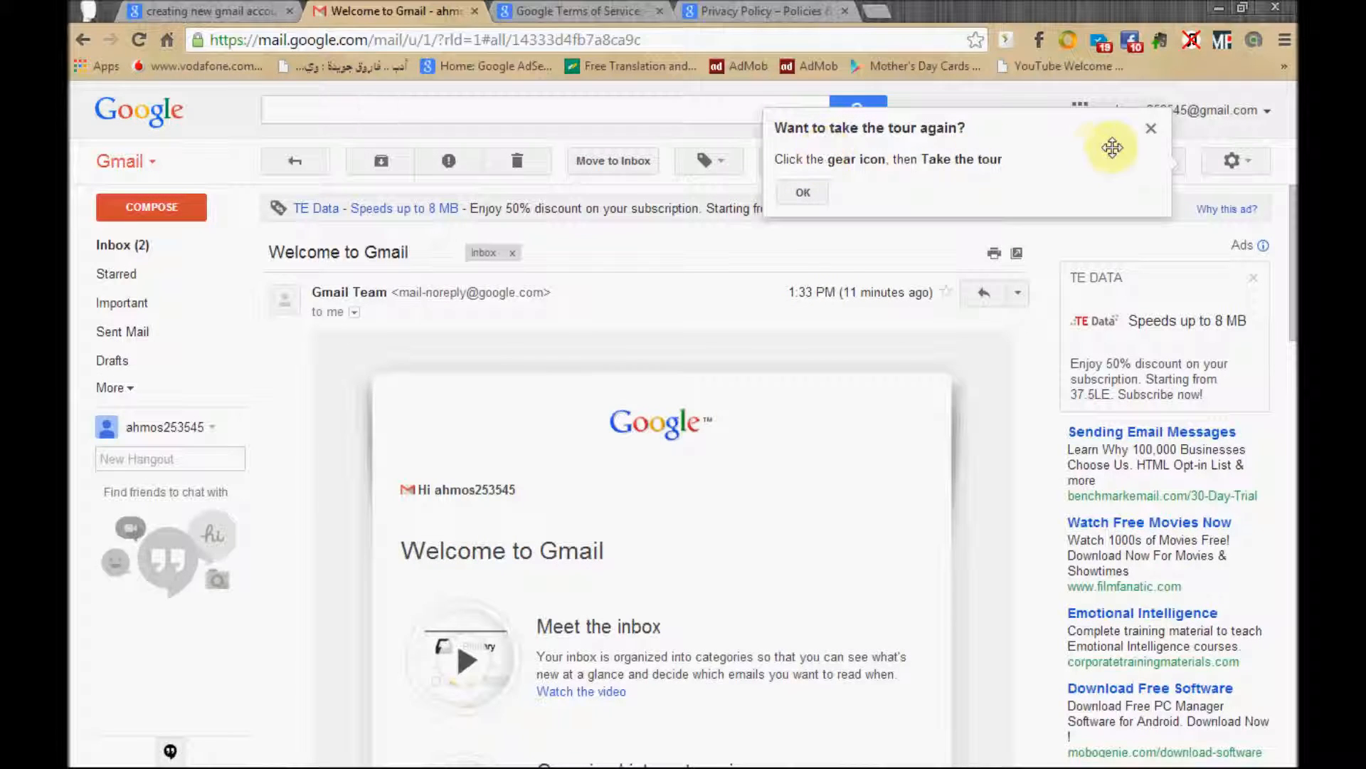
Step: Close the 'Want to take the tour again?' prompt above the Welcome email
click(801, 192)
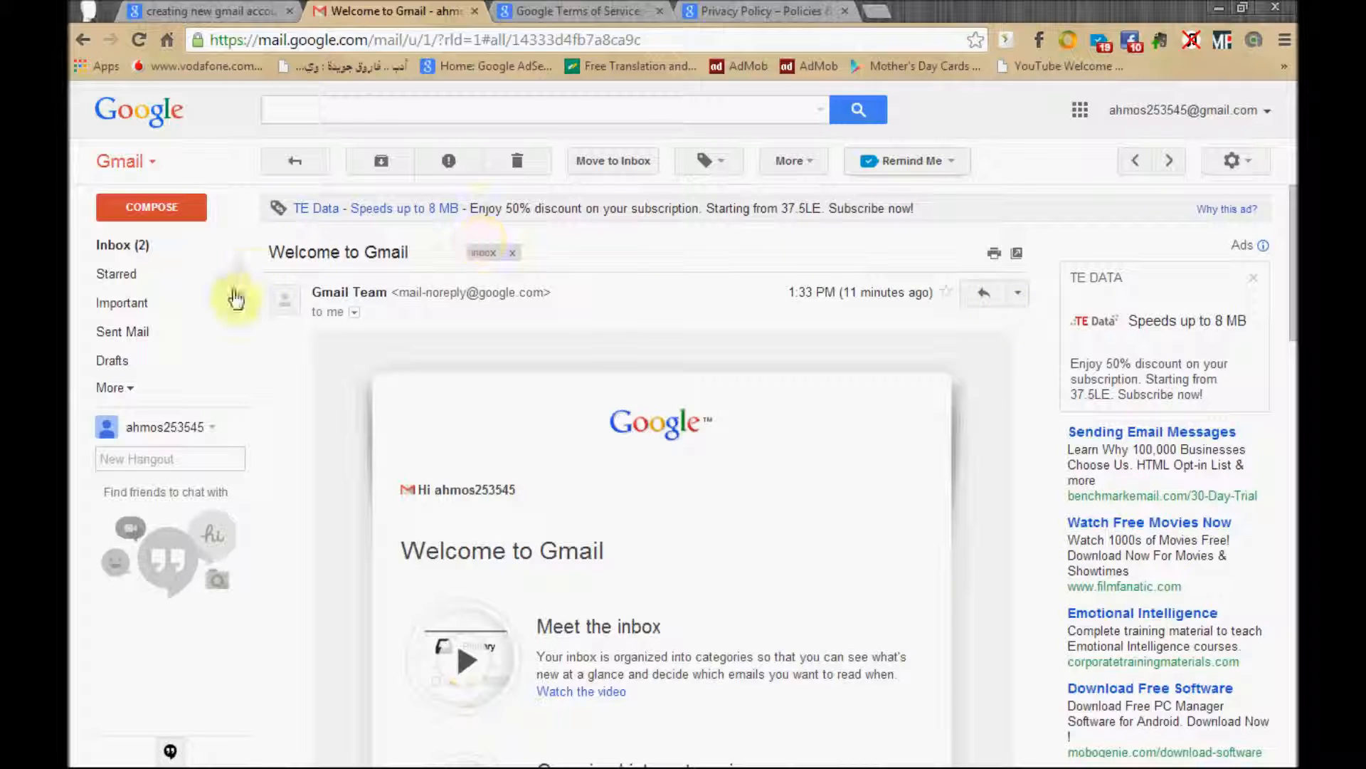
mouse_move(1089, 393)
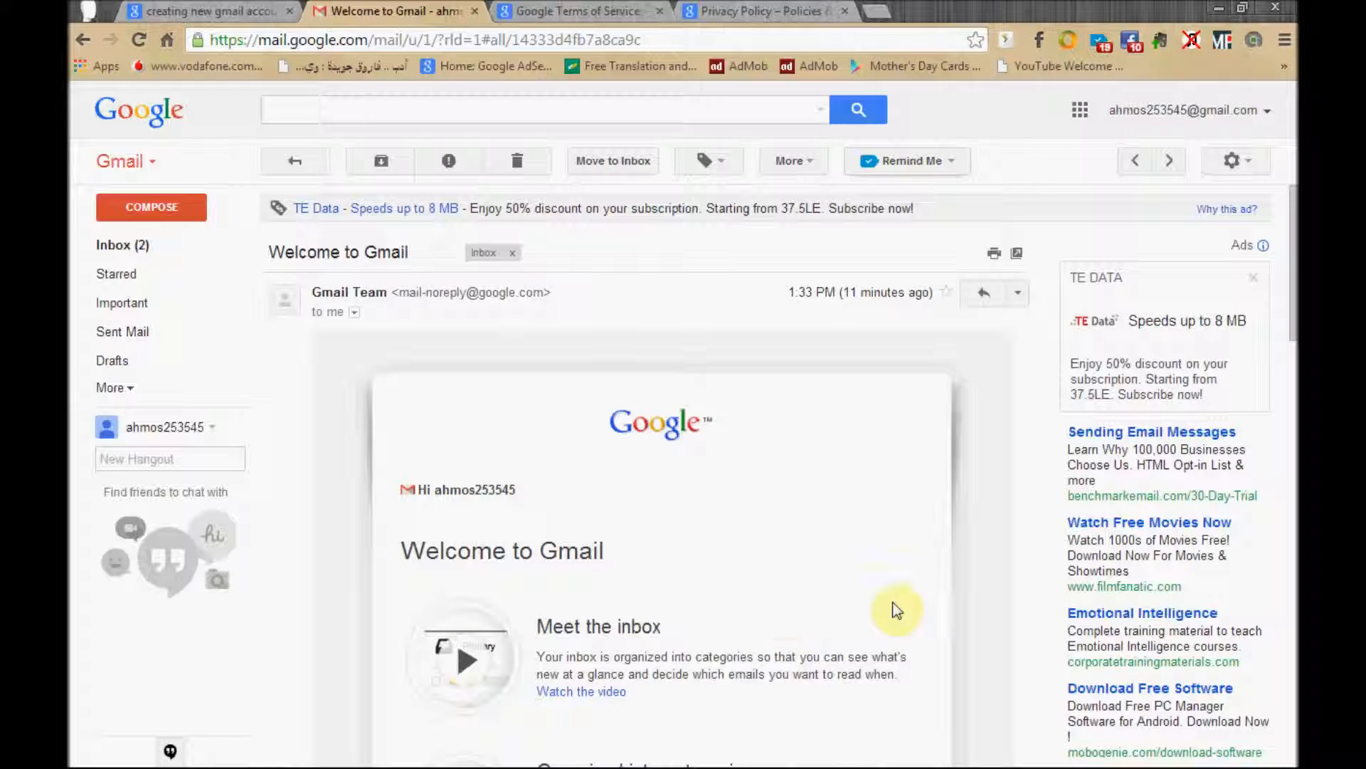
mouse_move(825, 522)
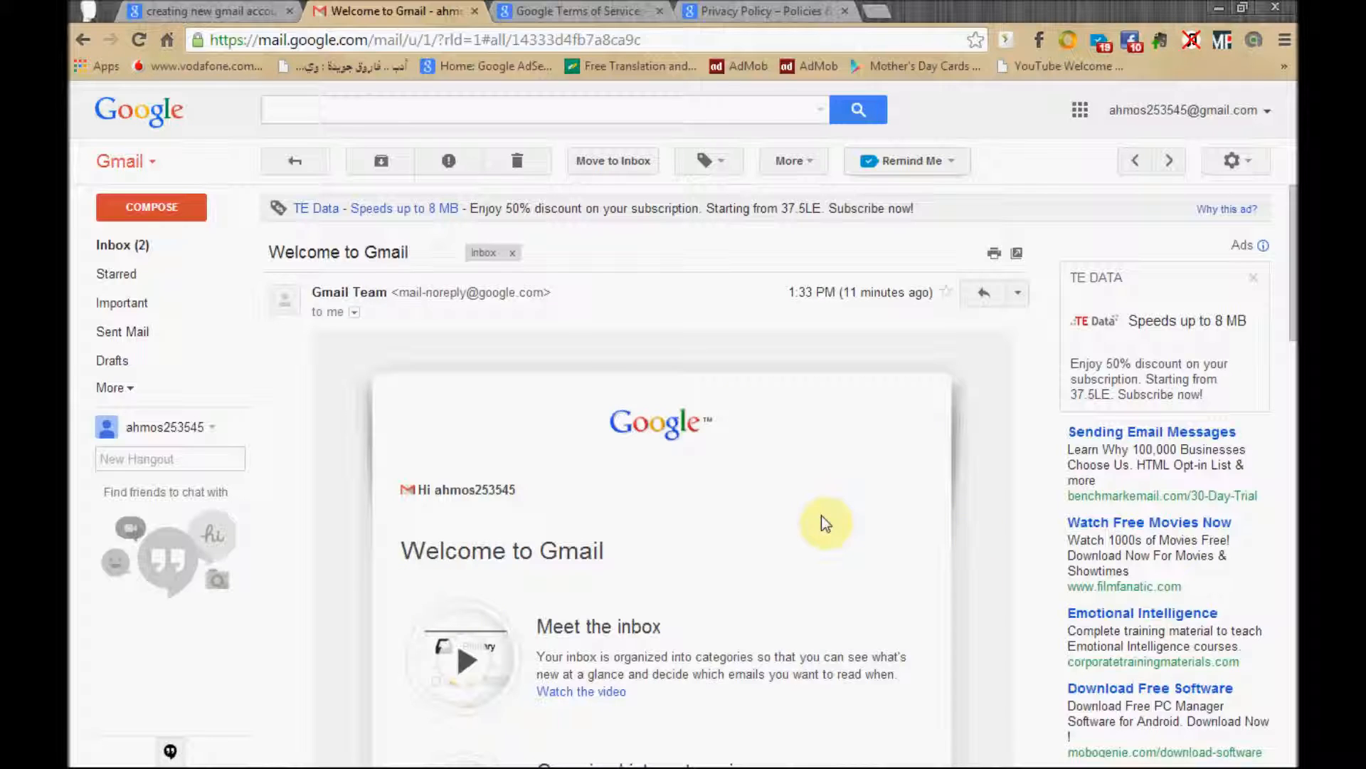
mouse_move(997, 412)
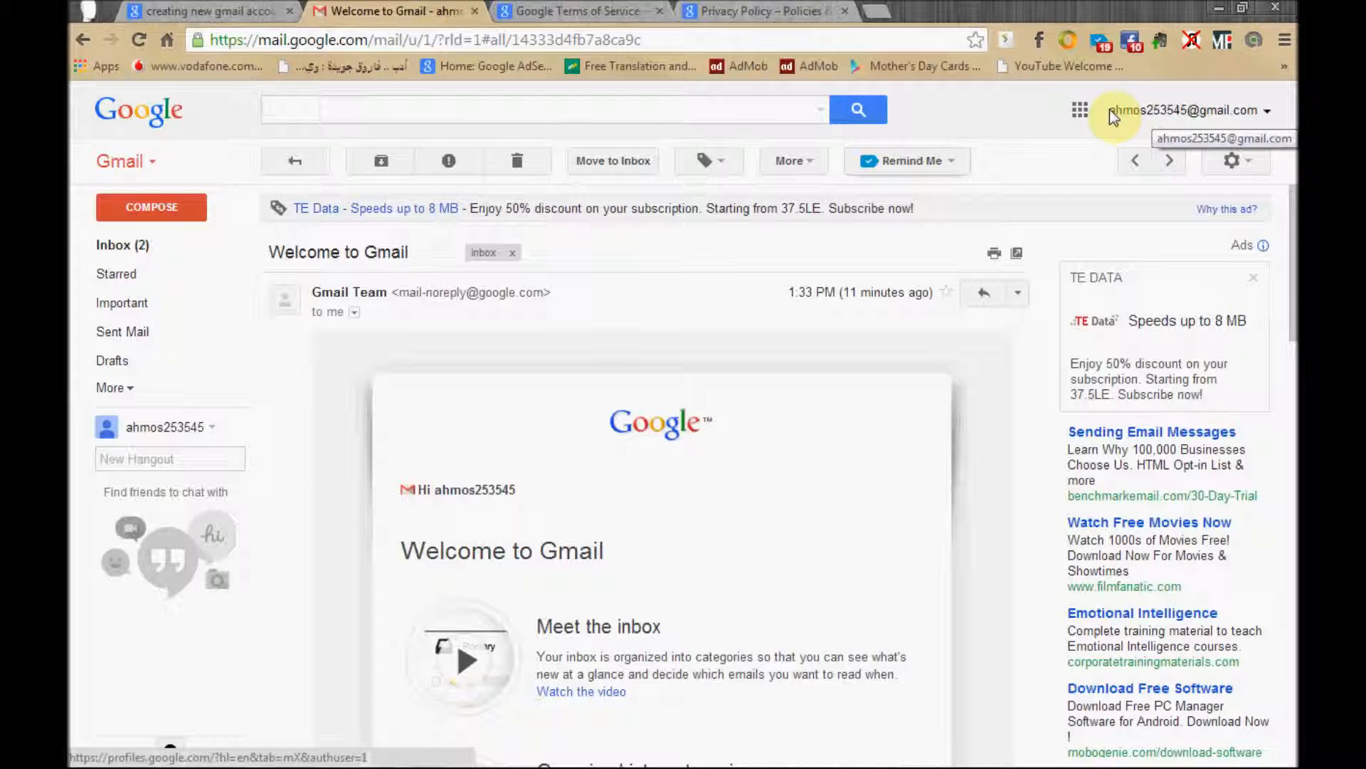
mouse_move(437, 344)
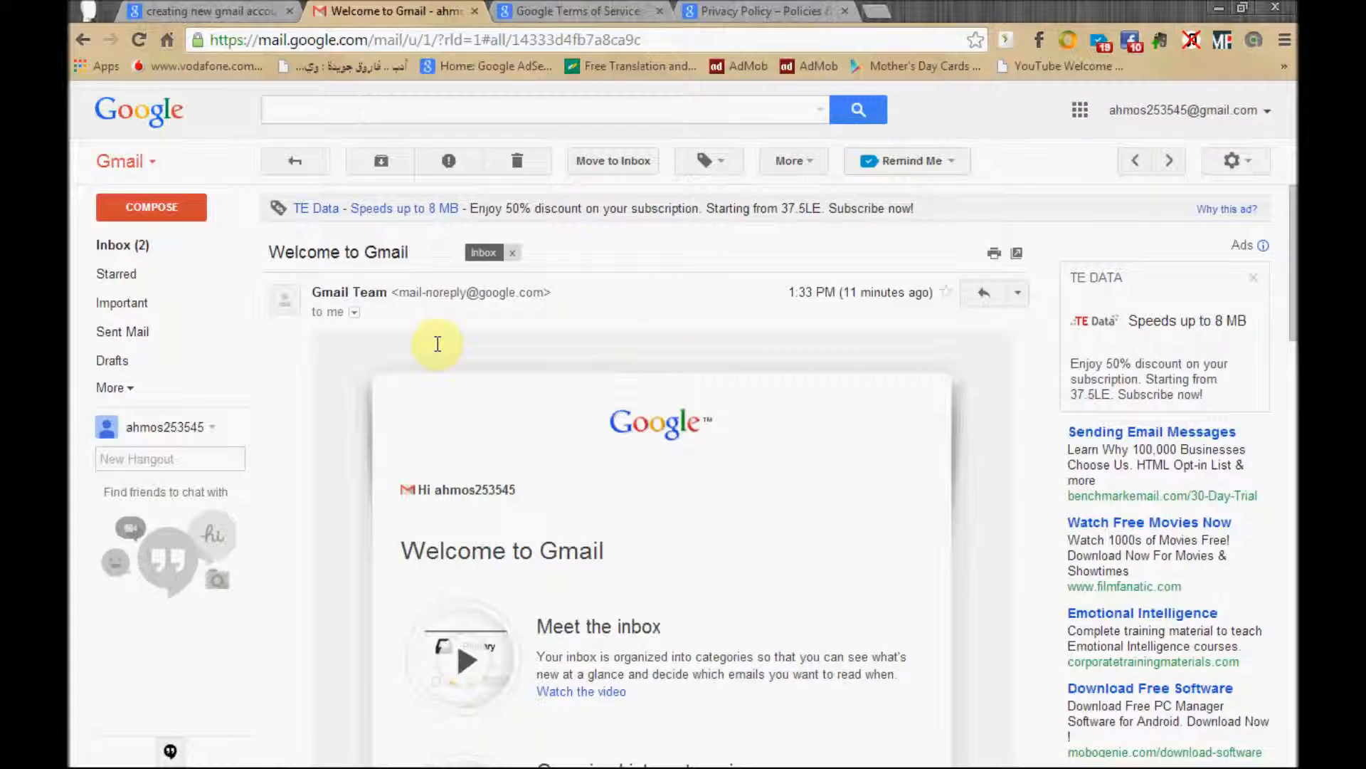
mouse_move(827, 223)
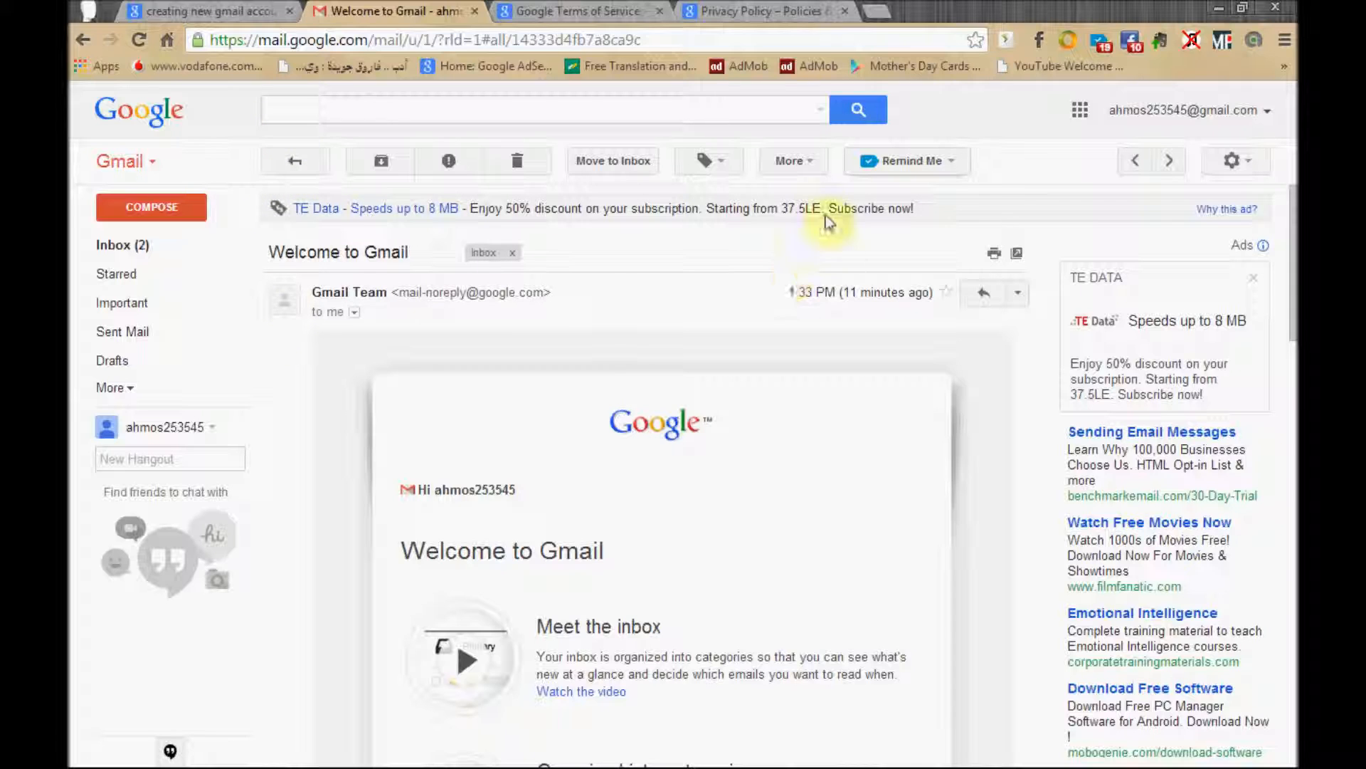
mouse_move(501, 410)
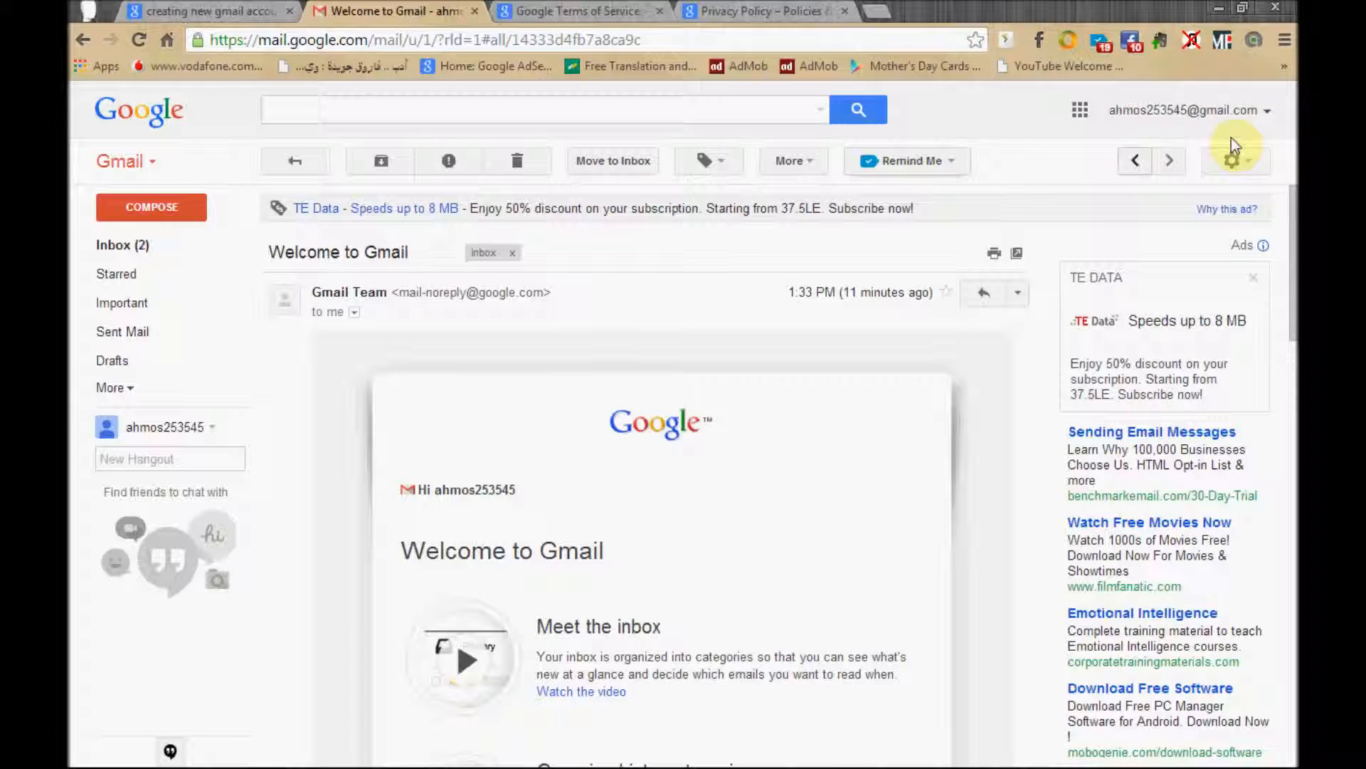
mouse_move(1198, 124)
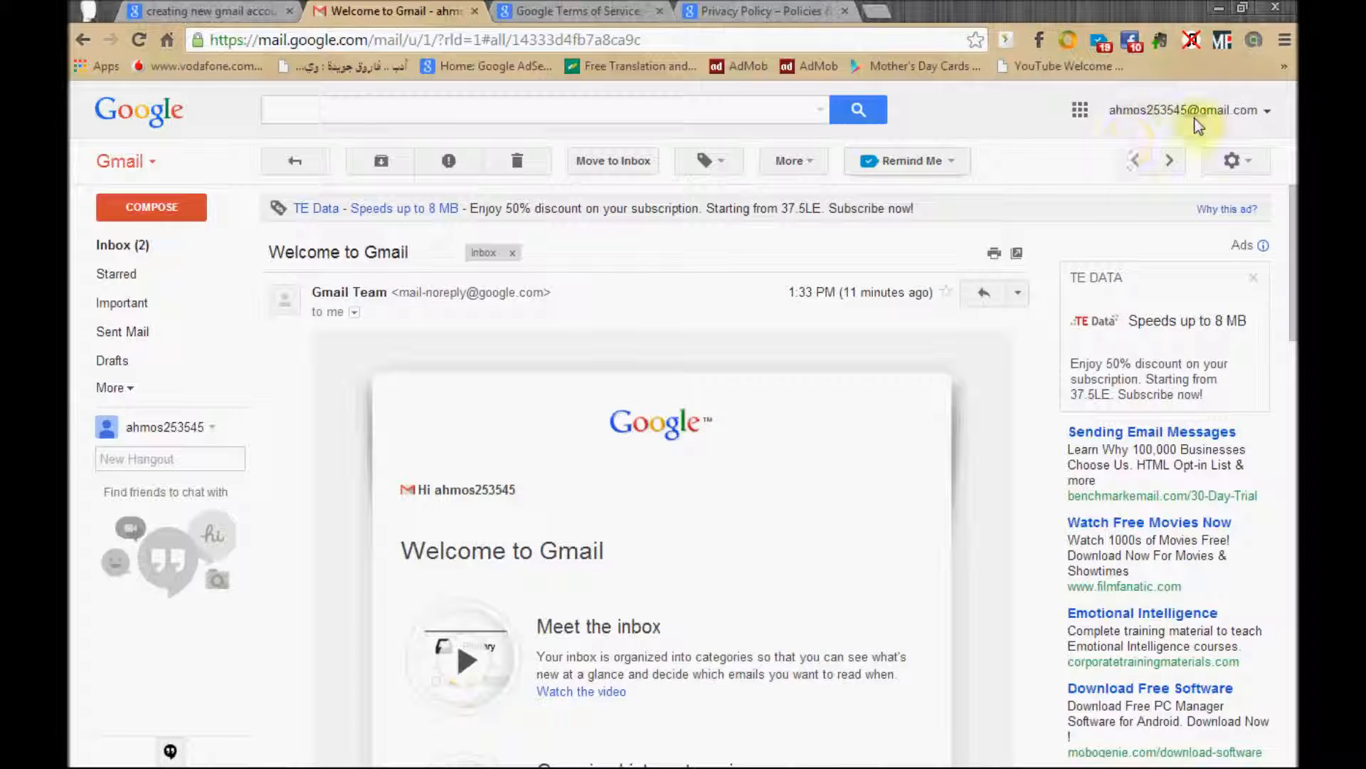
mouse_move(1207, 126)
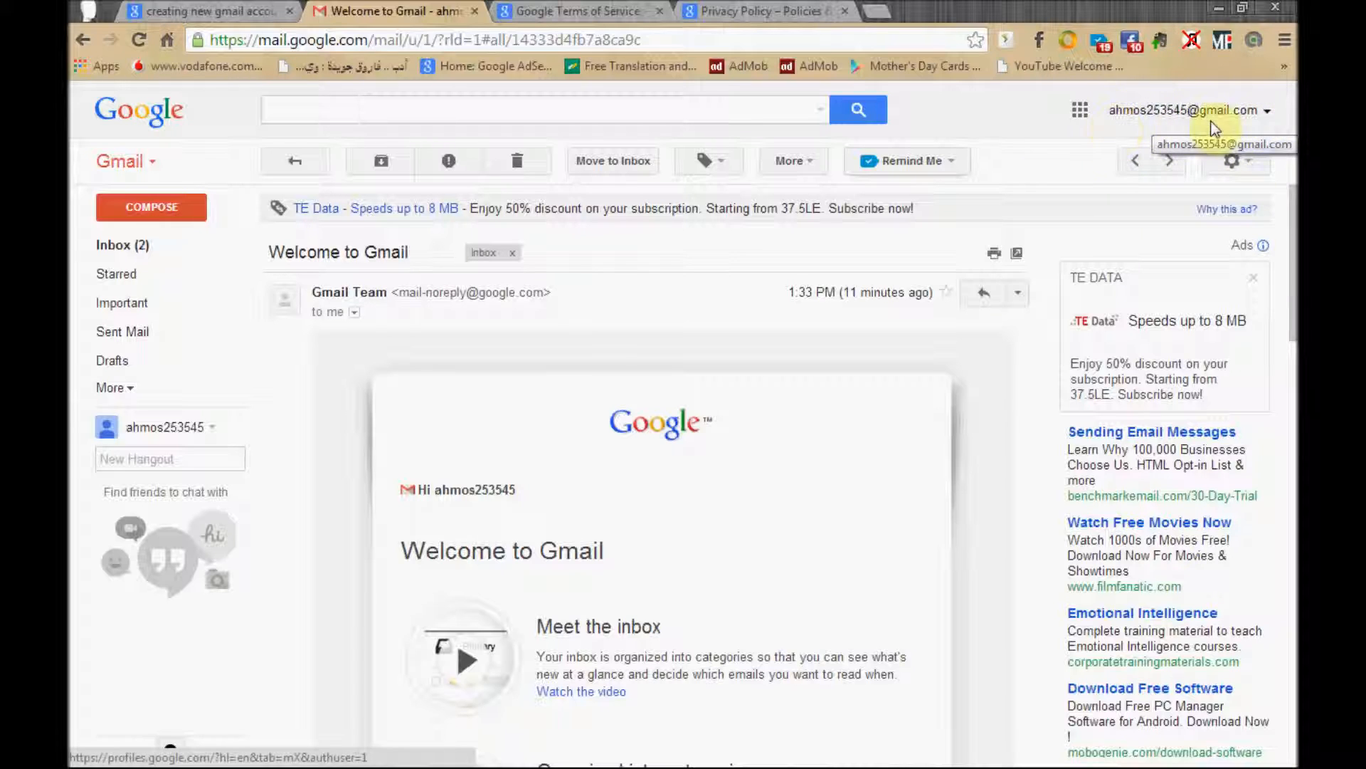